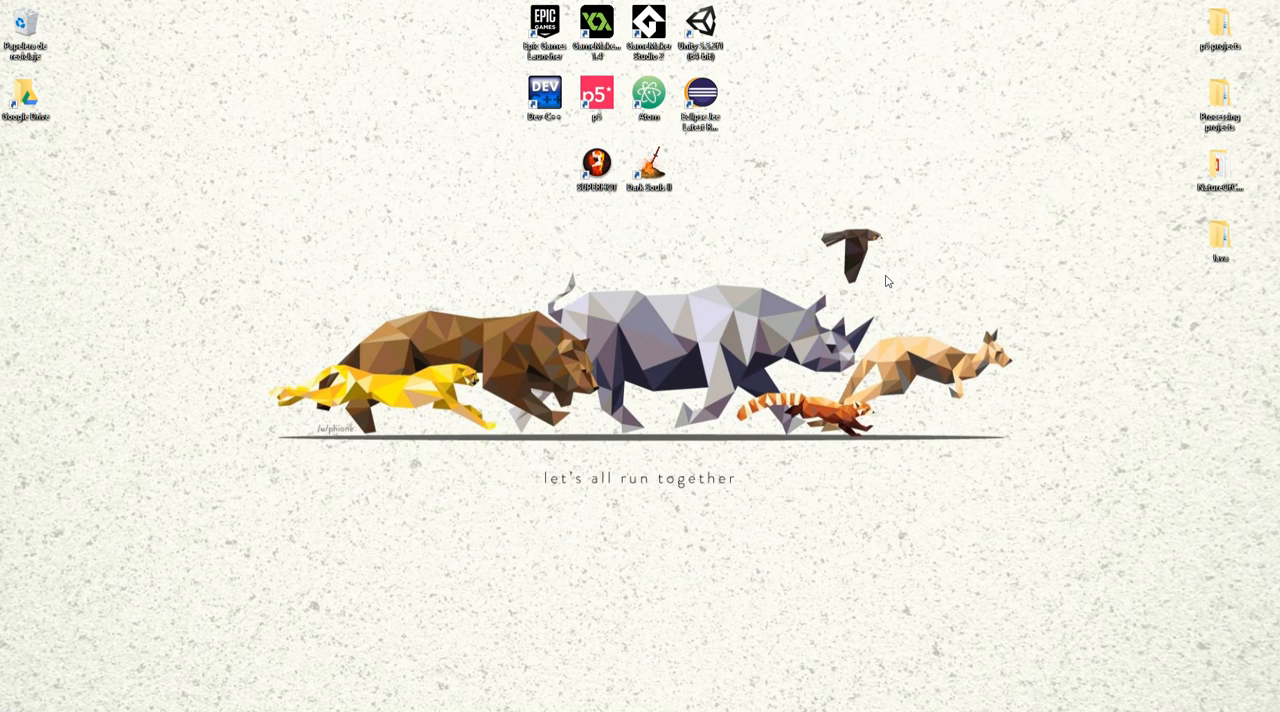
pyautogui.moveTo(1024, 6)
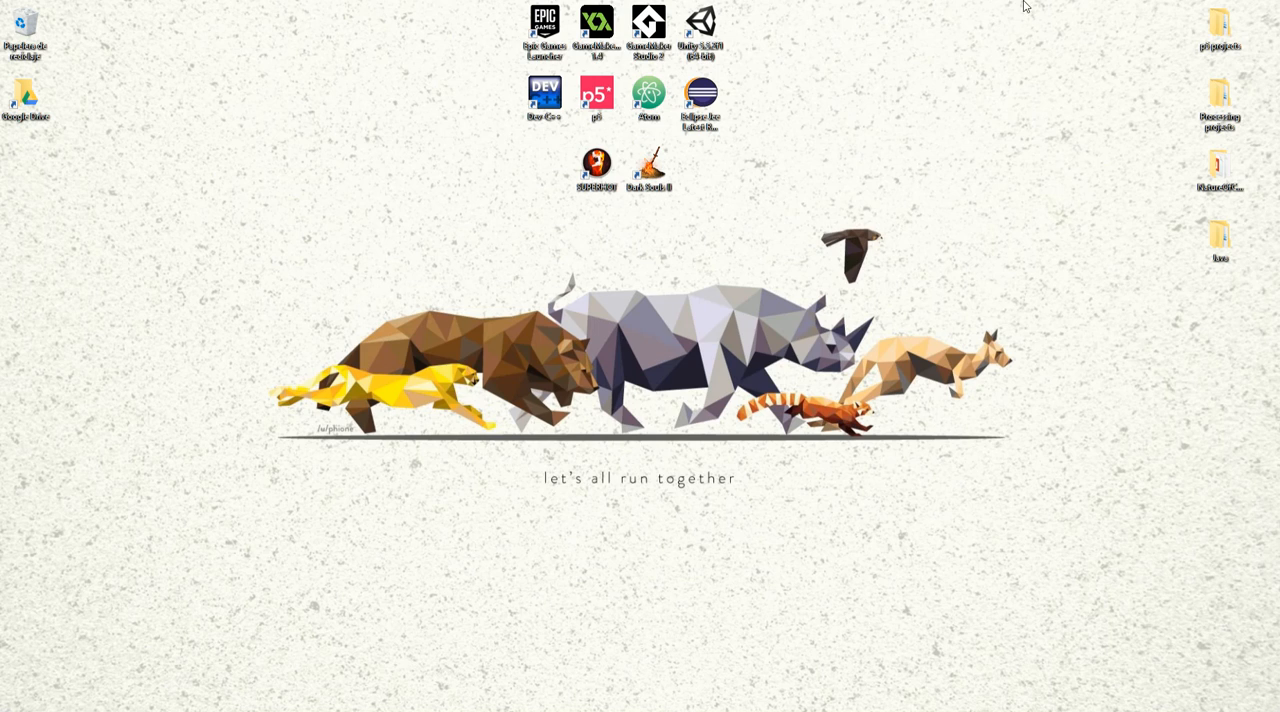
pyautogui.moveTo(900, 364)
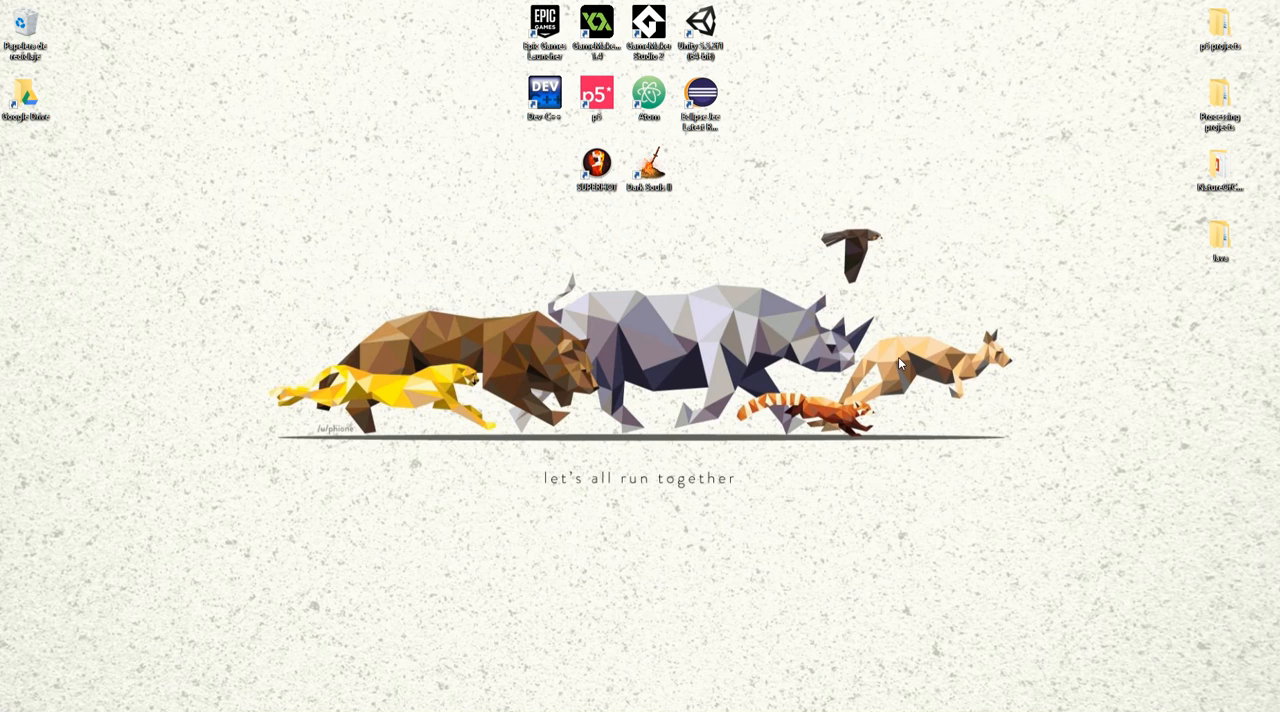
pyautogui.moveTo(1218, 166)
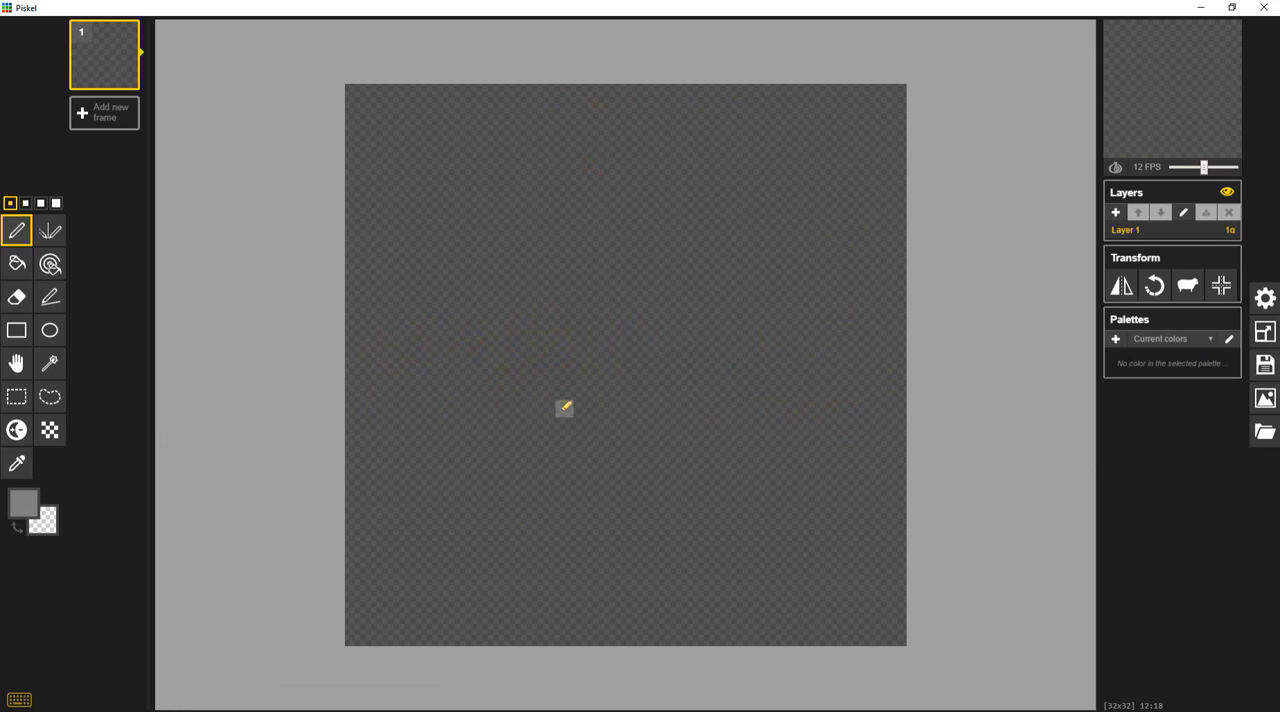
# - Resize the sprite canvas to 1 pixel wide by 128 pixels tall
pyautogui.click(1262, 330)
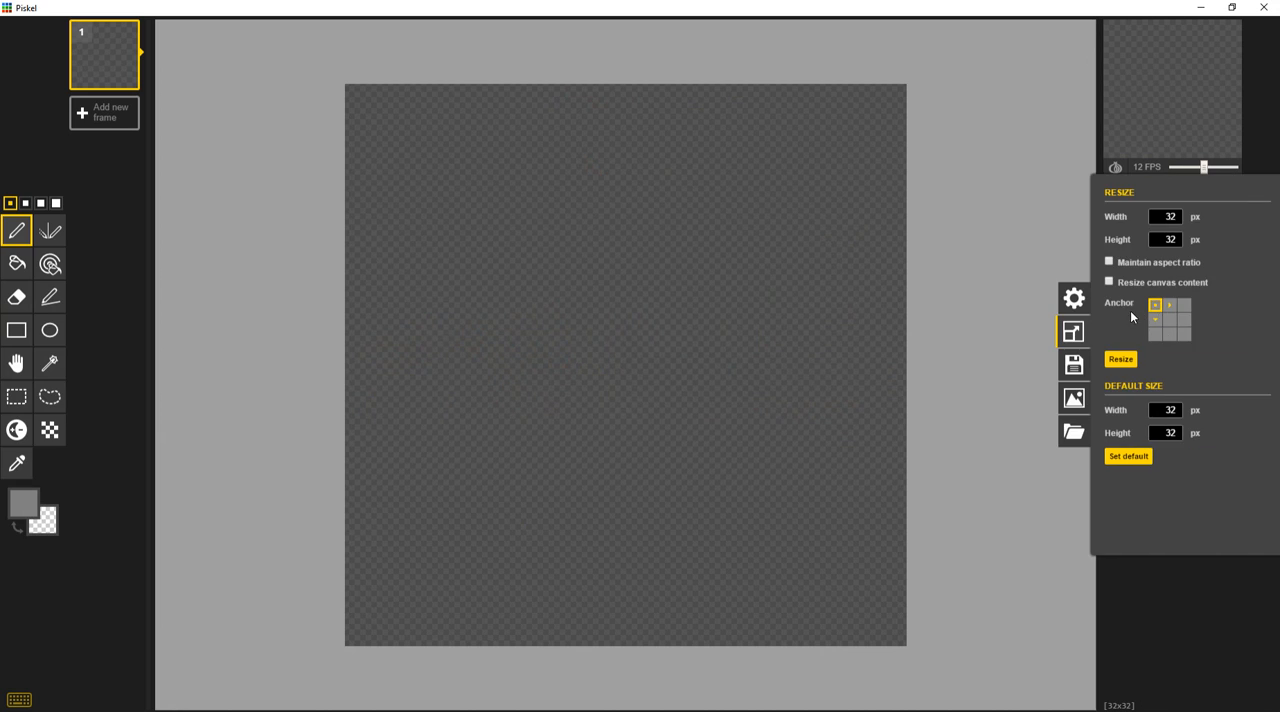
pyautogui.click(1166, 216)
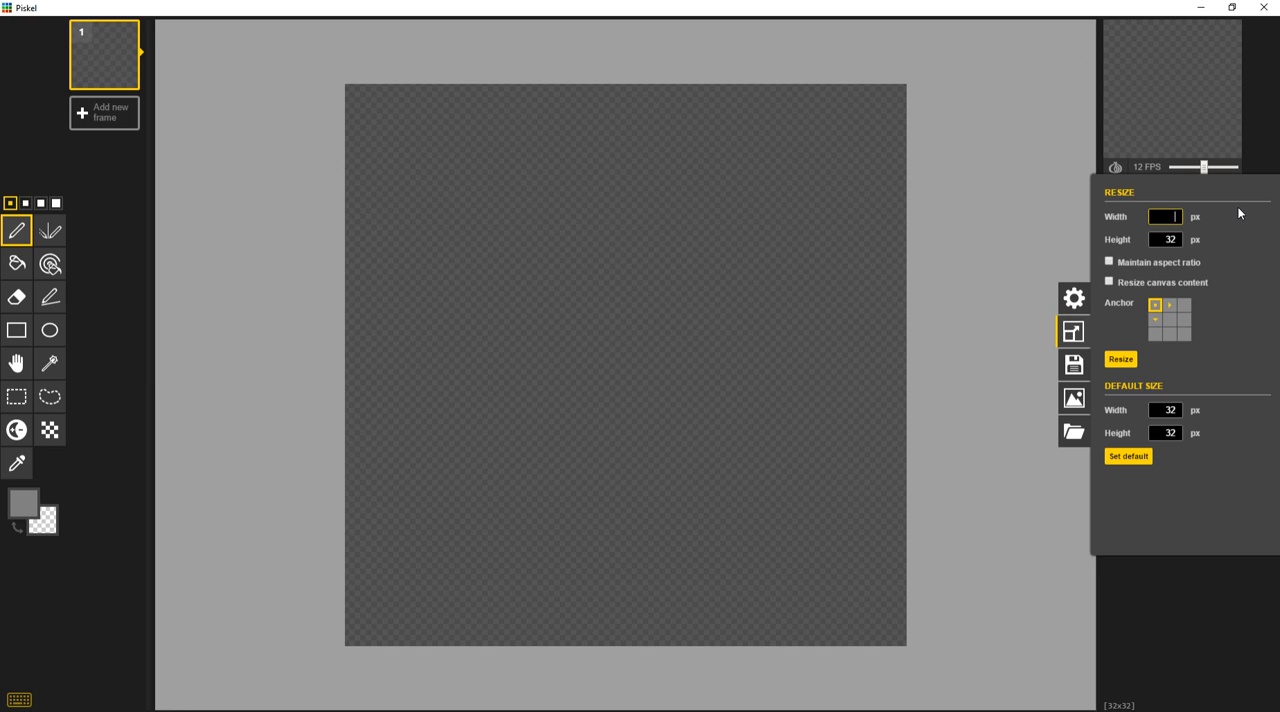
pyautogui.click(1164, 238)
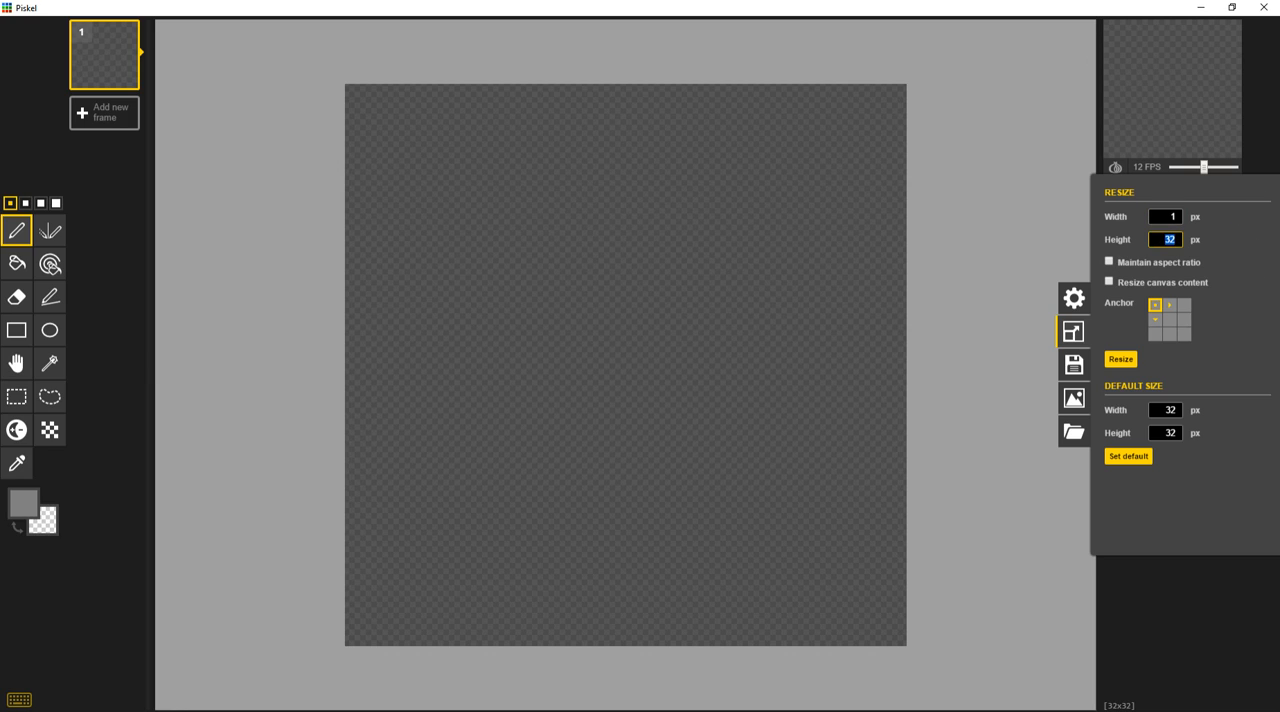
pyautogui.click(1120, 358)
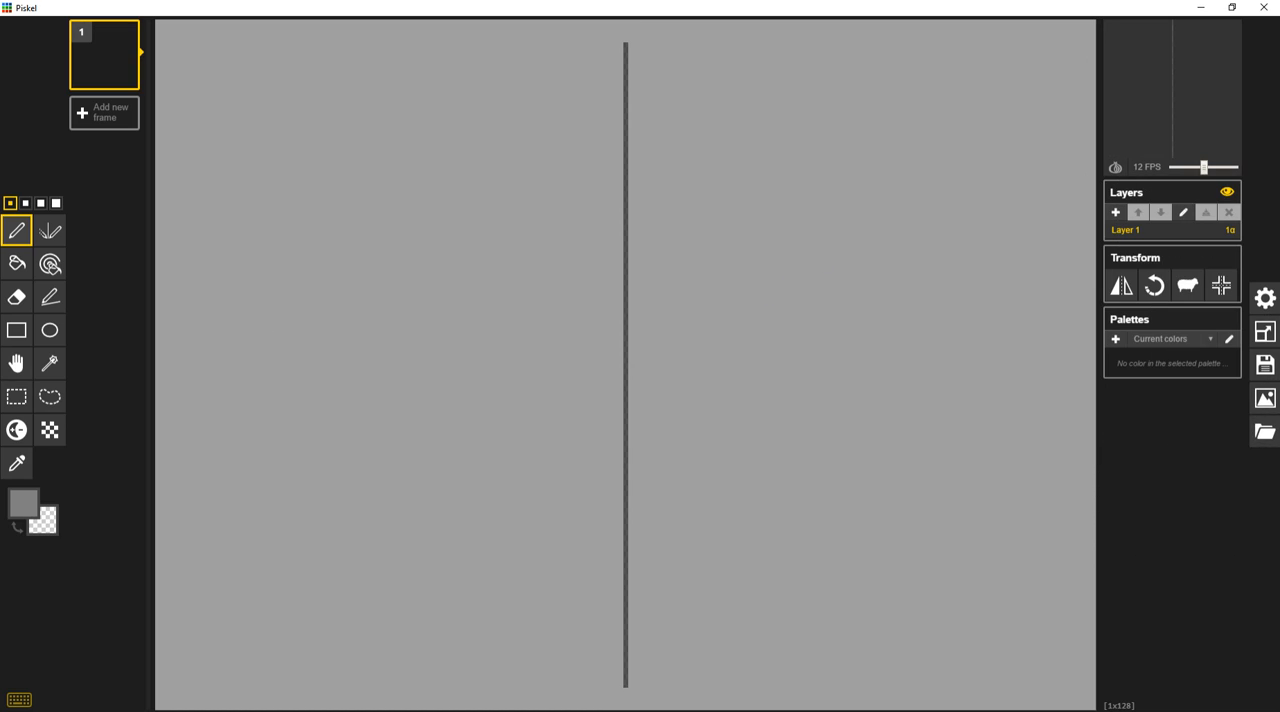
# - Fill the strip white with the Paint Bucket and pen grey shades into its top pixels
pyautogui.click(24, 508)
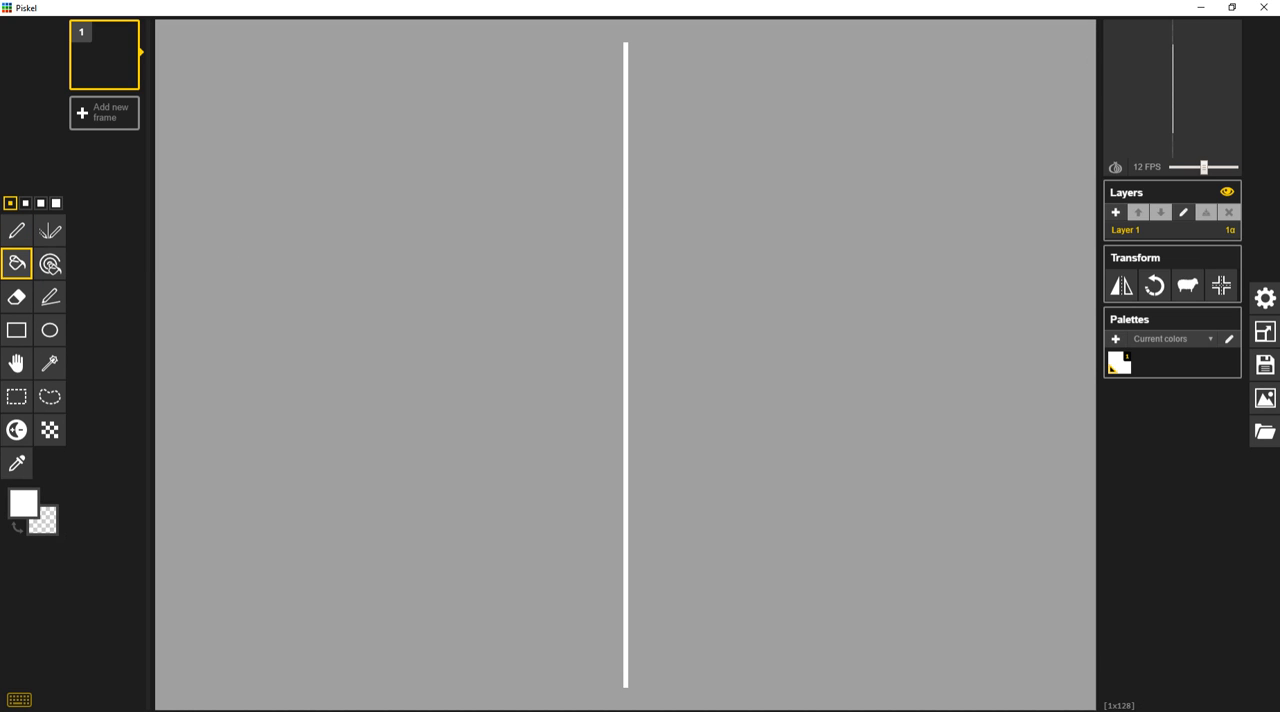
pyautogui.click(22, 504)
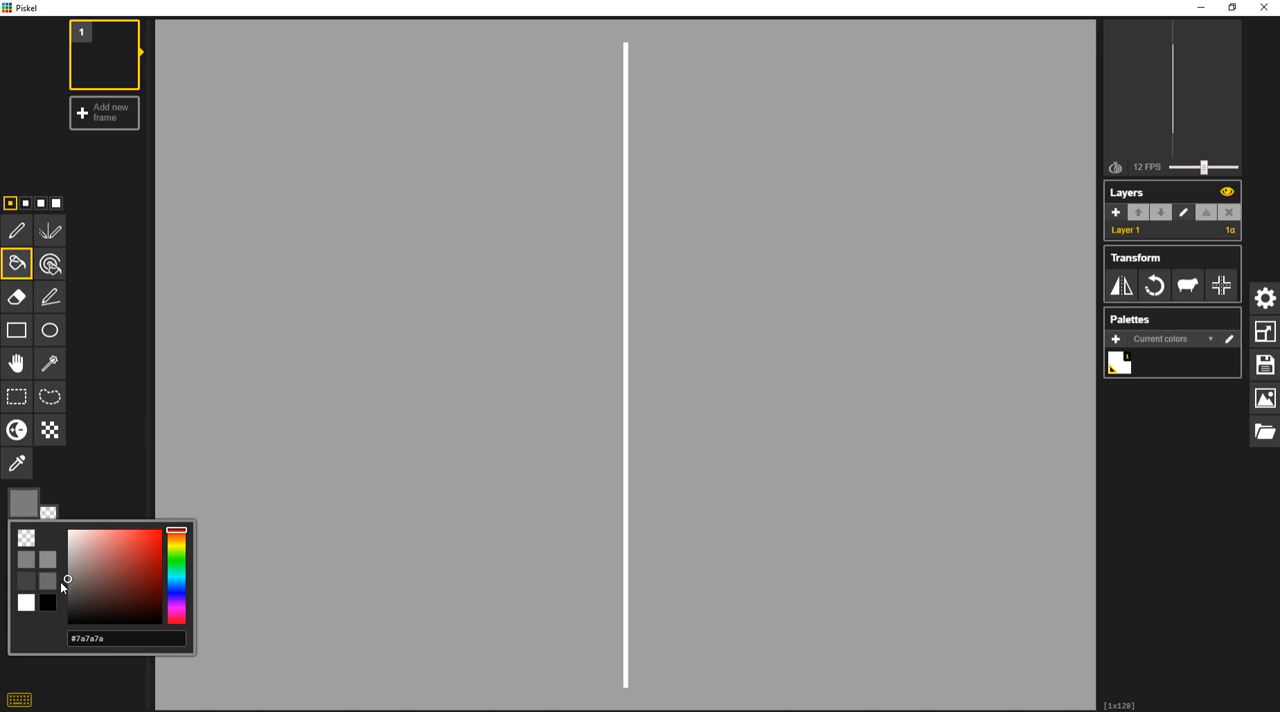
pyautogui.click(20, 230)
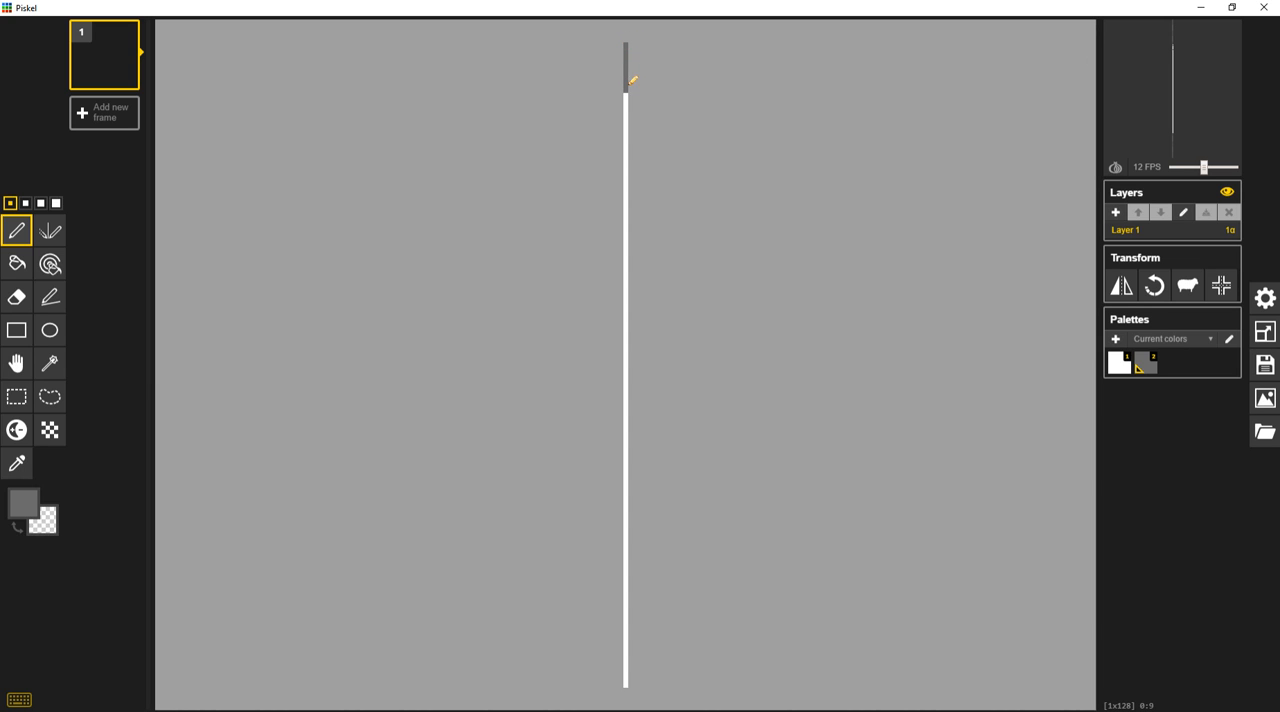
pyautogui.click(20, 504)
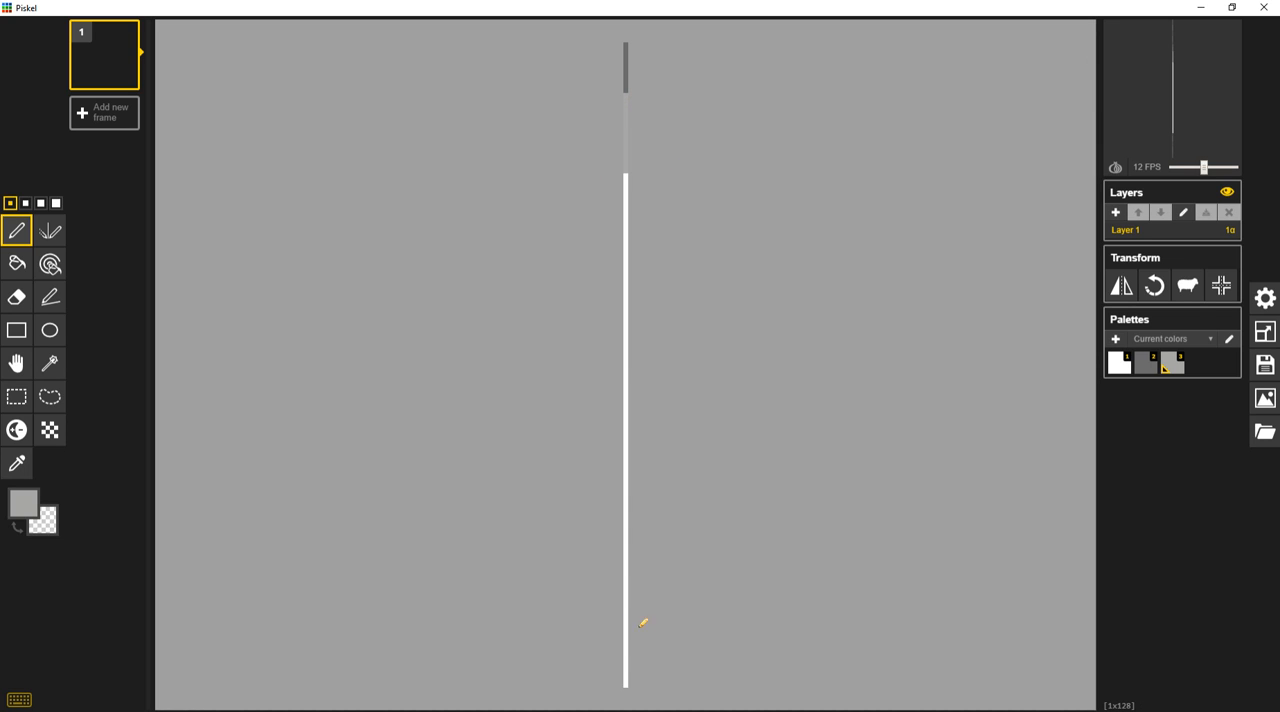
pyautogui.moveTo(702, 604)
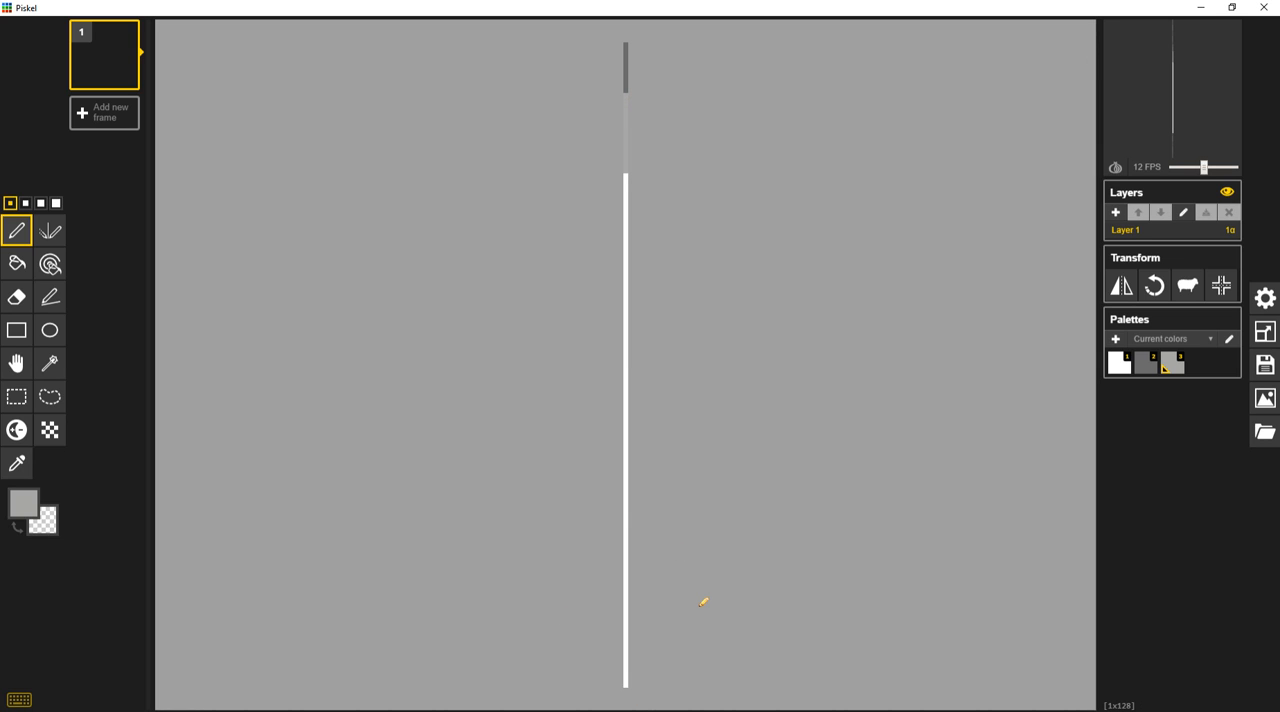
pyautogui.moveTo(1264, 398)
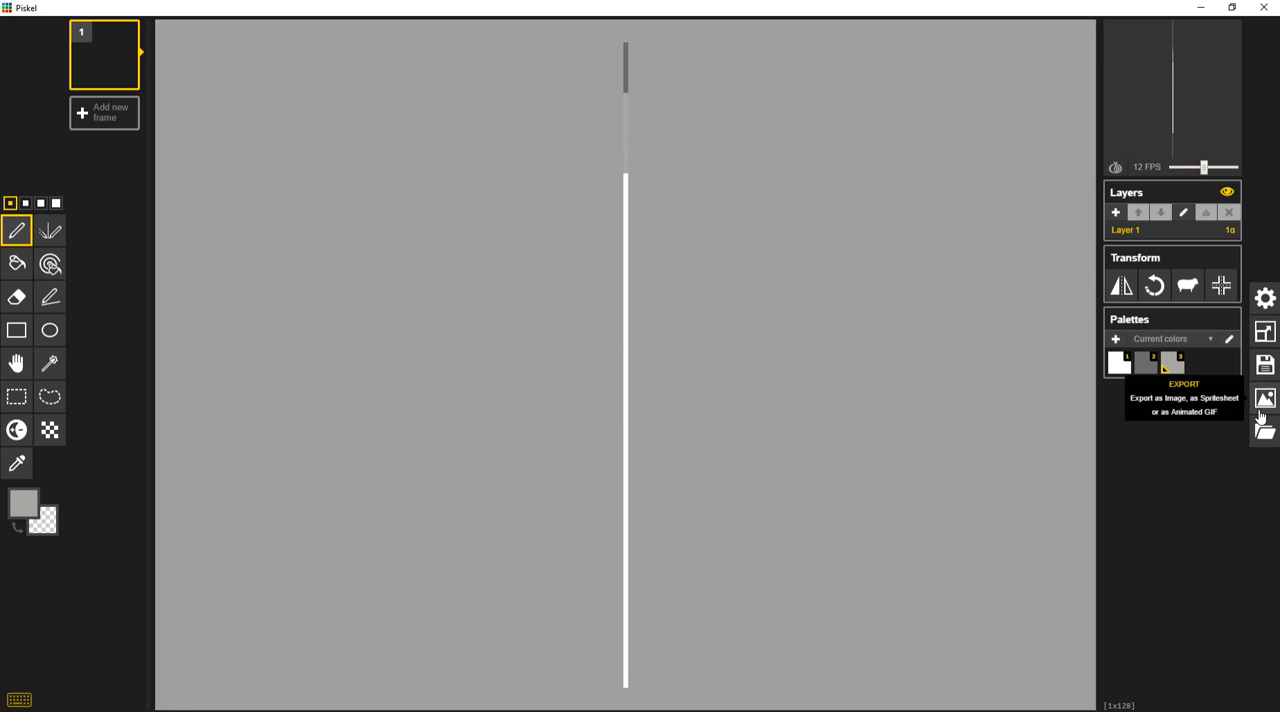
# - Download the strip as a PNG and save it with the file name 'test'
pyautogui.click(1268, 400)
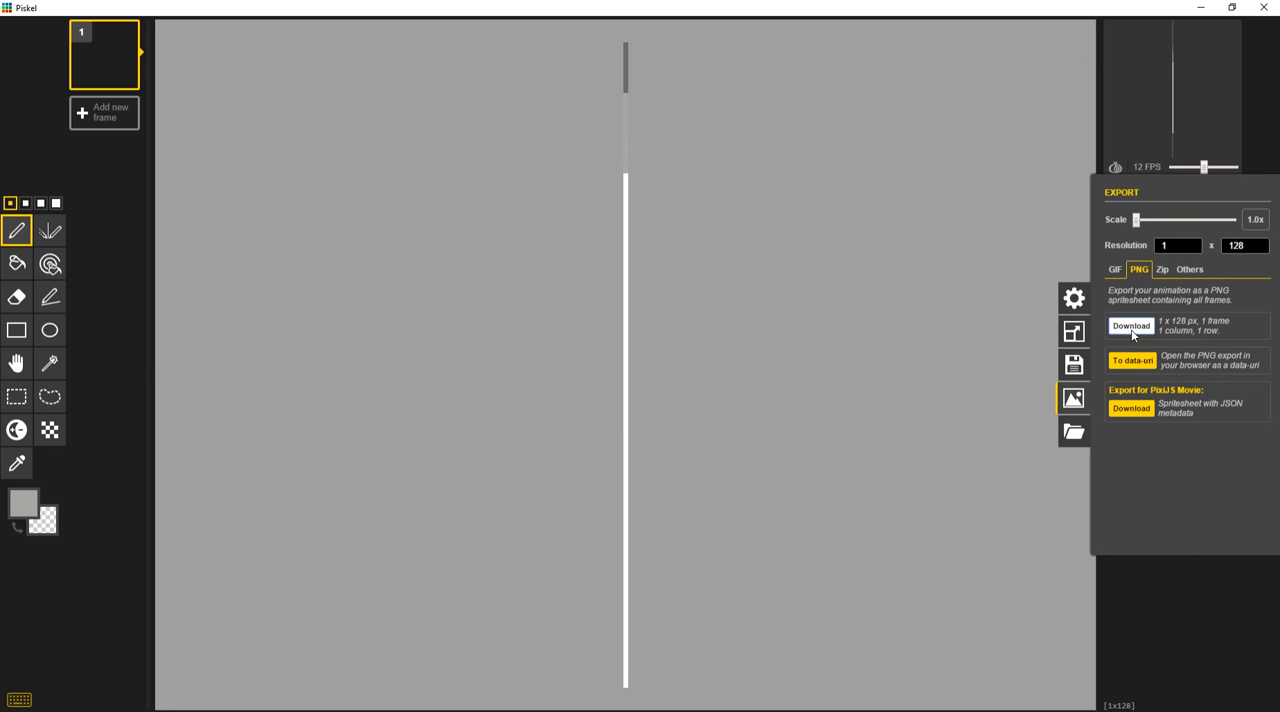
pyautogui.click(1130, 326)
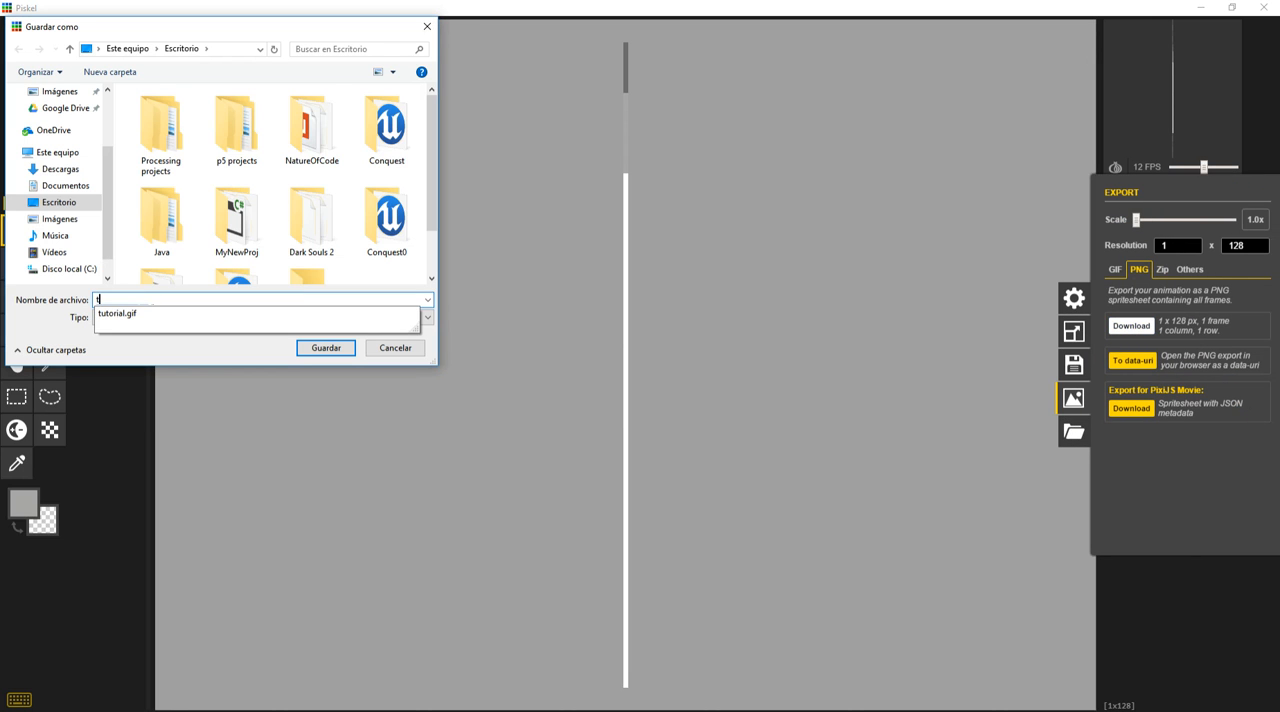
pyautogui.write('est')
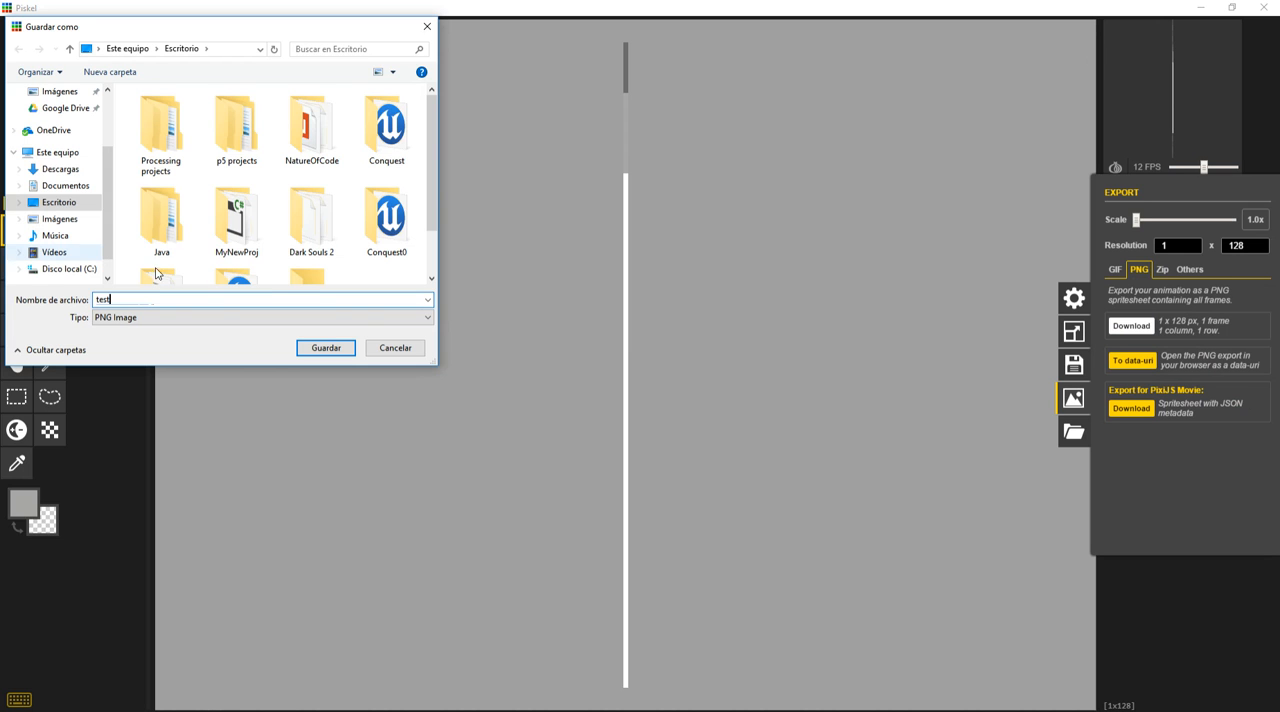
pyautogui.click(324, 348)
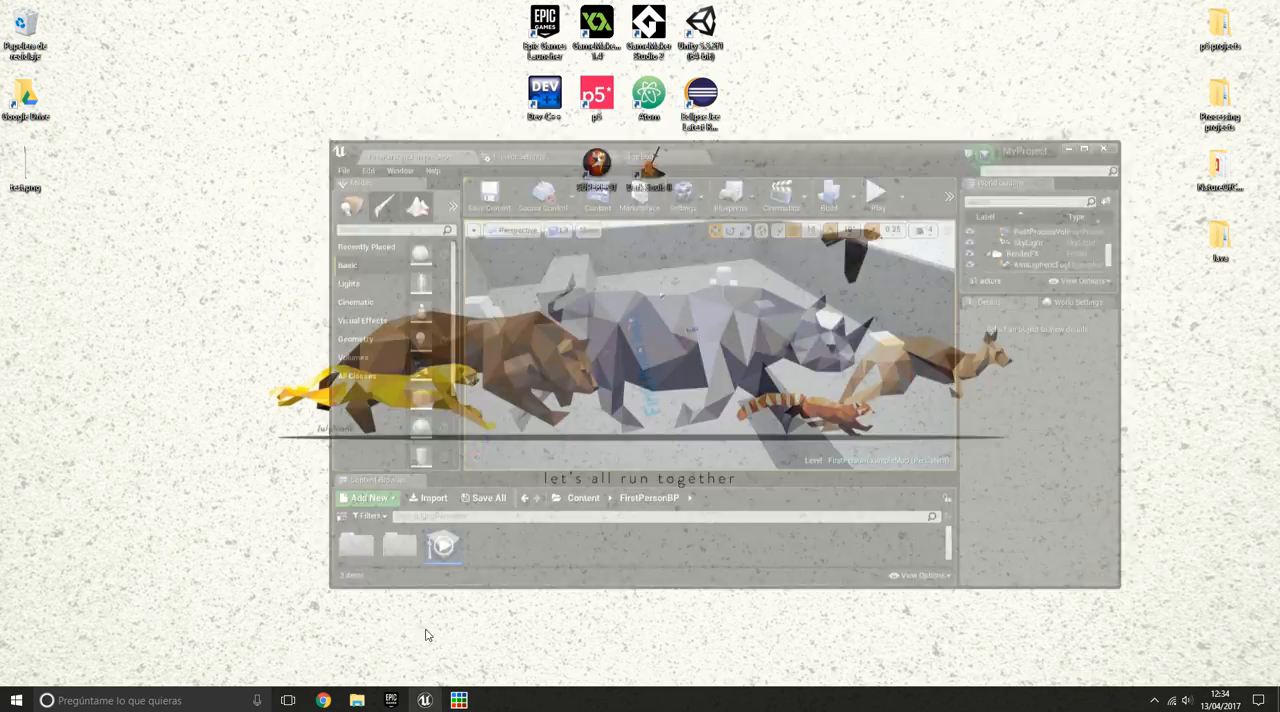
# - Import test.png into the FirstPersonBP content folder and add a new Material asset
pyautogui.click(1090, 152)
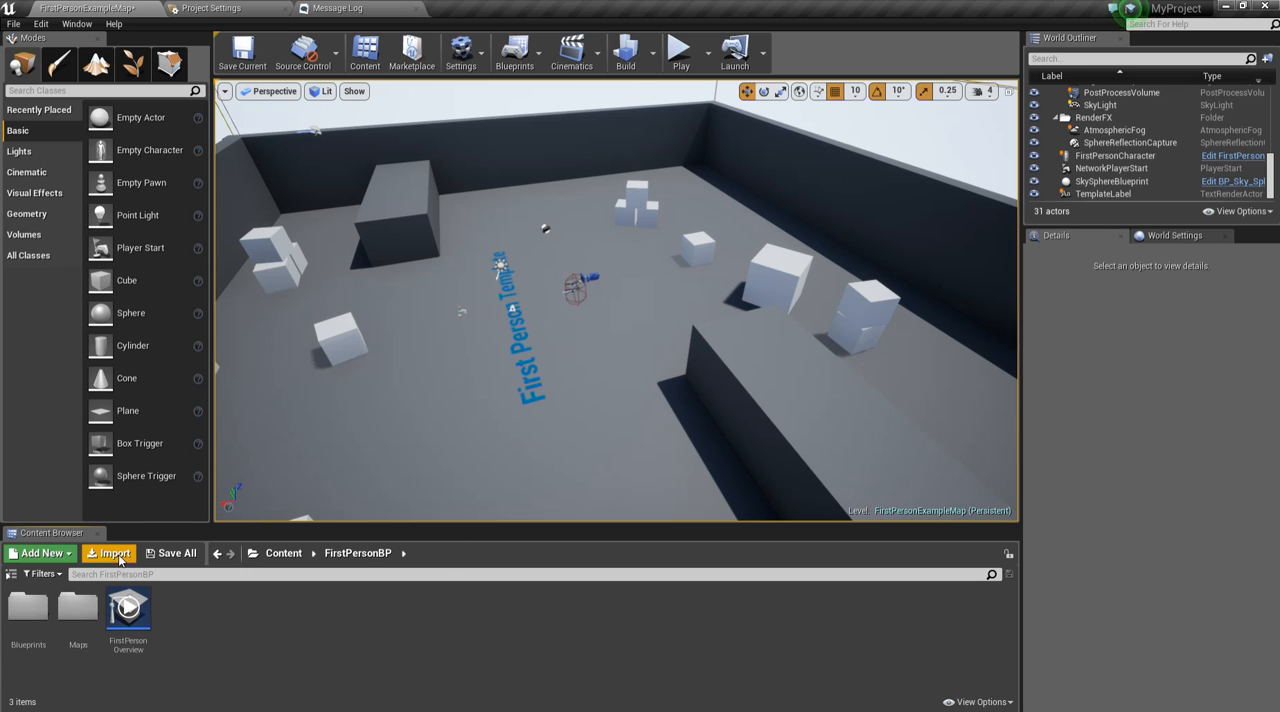
pyautogui.click(116, 552)
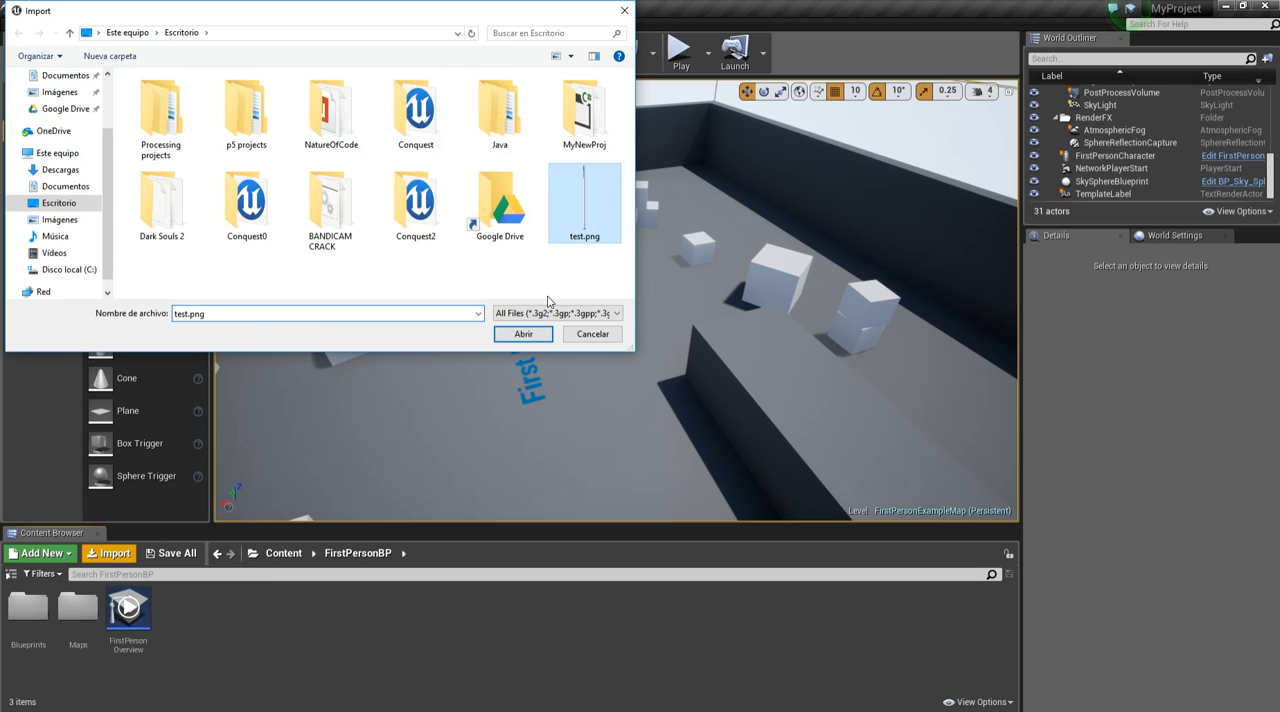
pyautogui.click(522, 332)
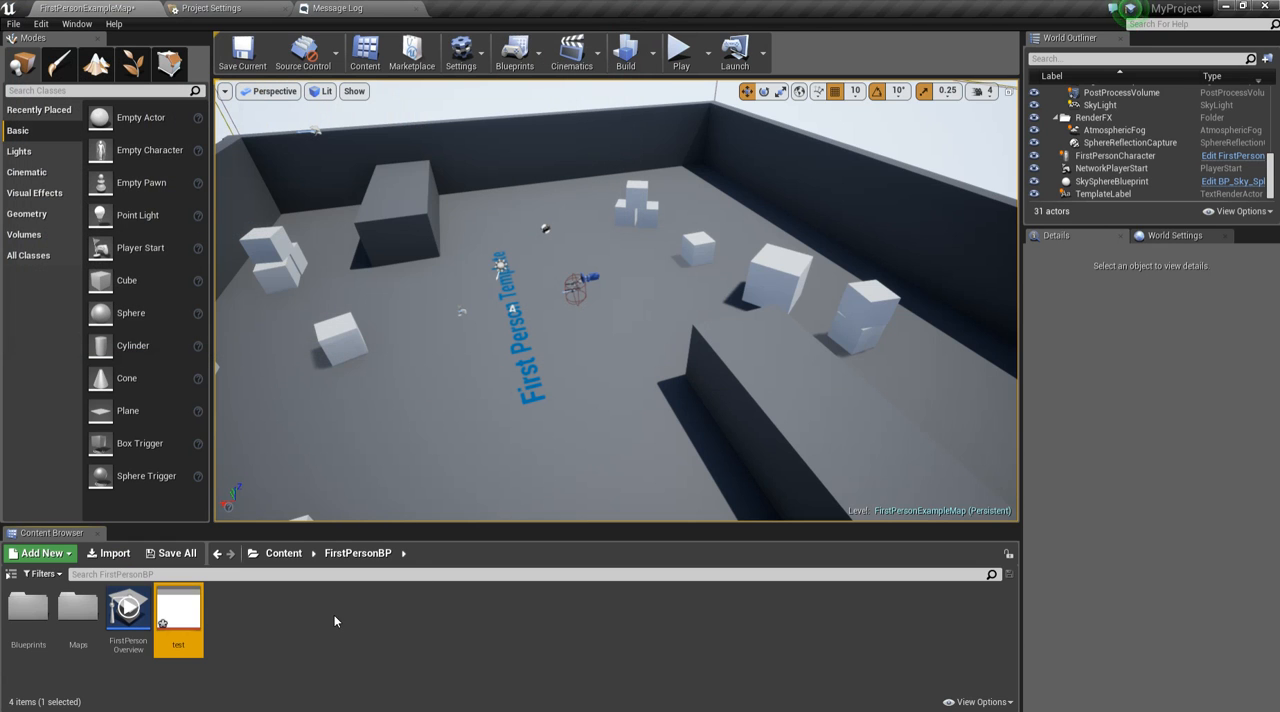
pyautogui.click(40, 552)
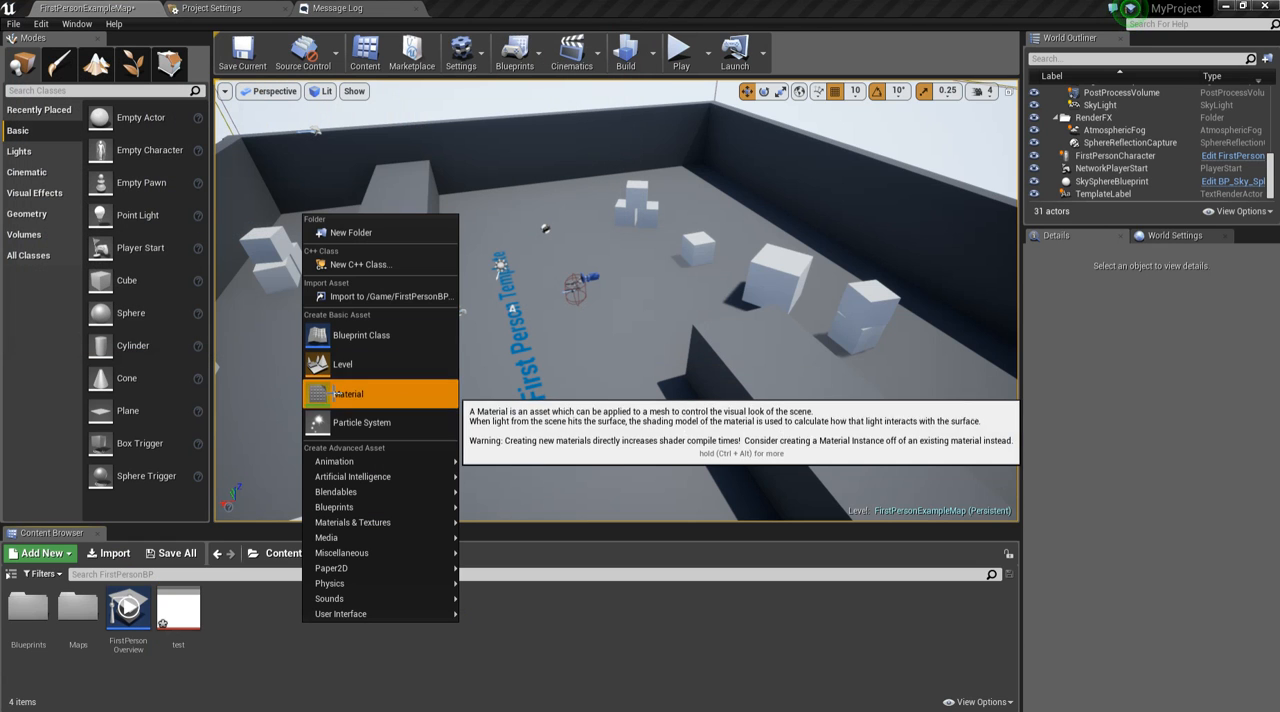
pyautogui.click(348, 394)
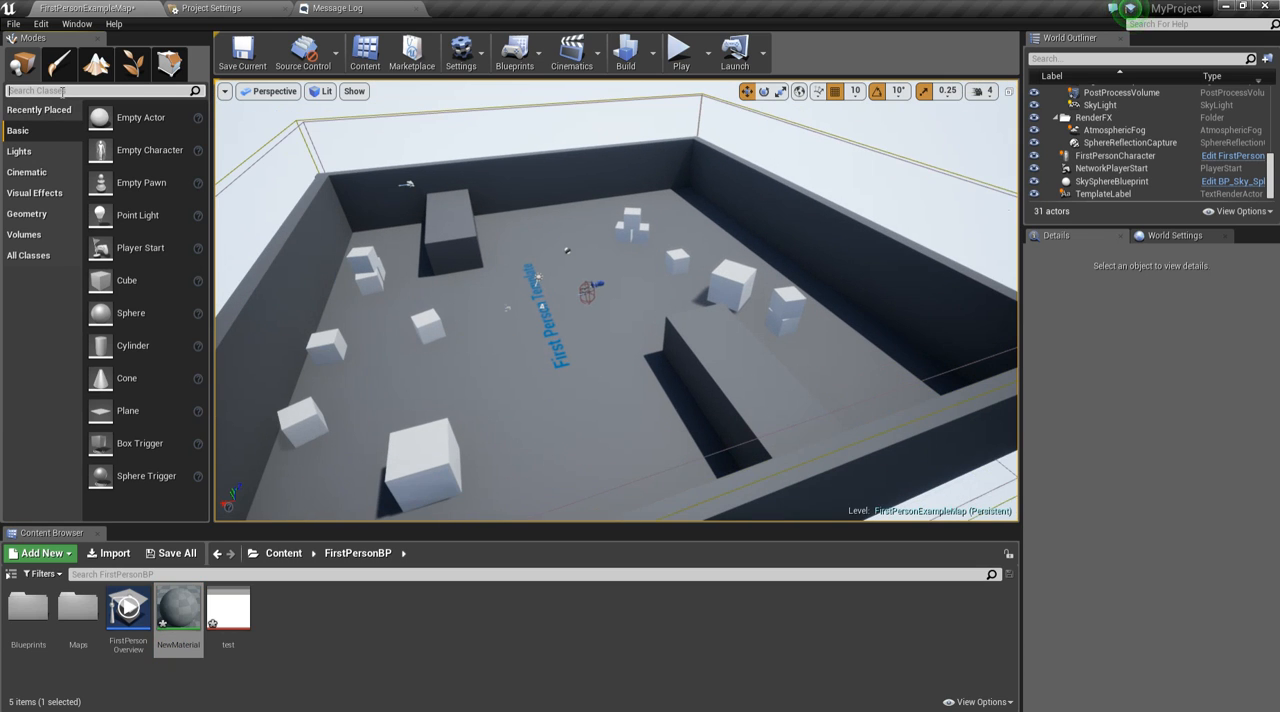
# - Tick Unbound on PostProcessVolume2 and enable Auto Exposure Min and Max Brightness
pyautogui.write('post')
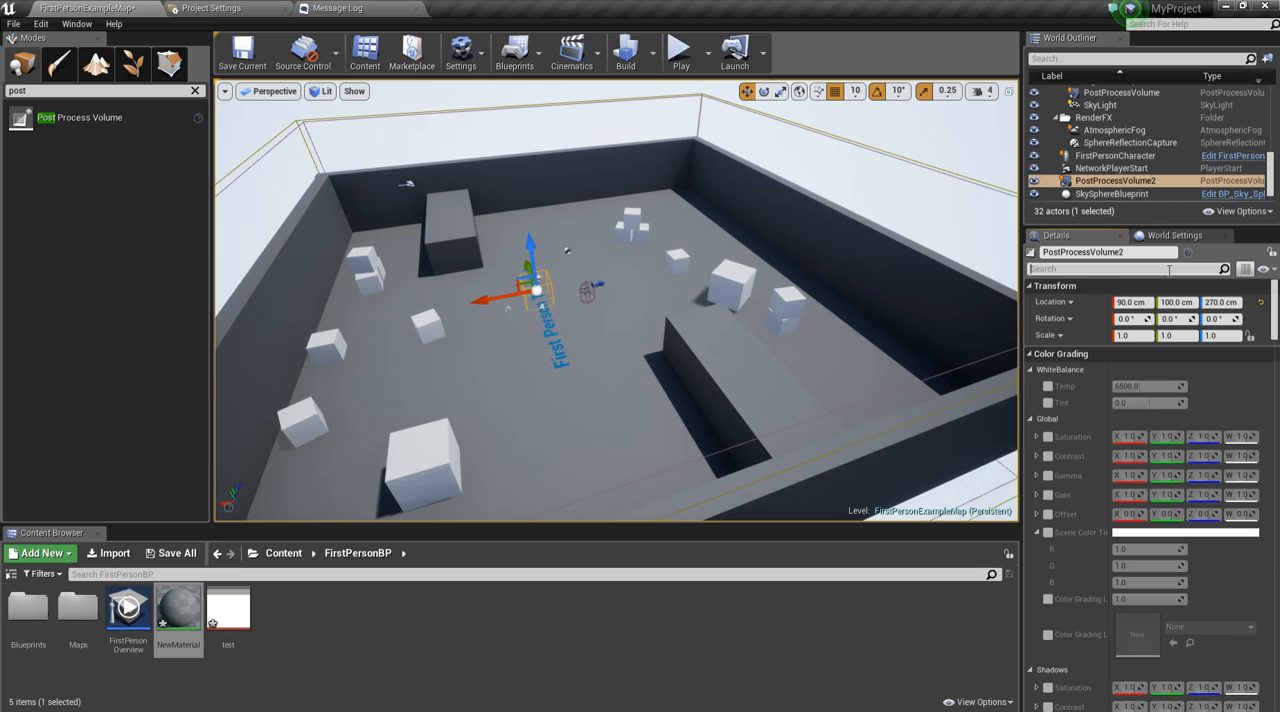
pyautogui.write('un')
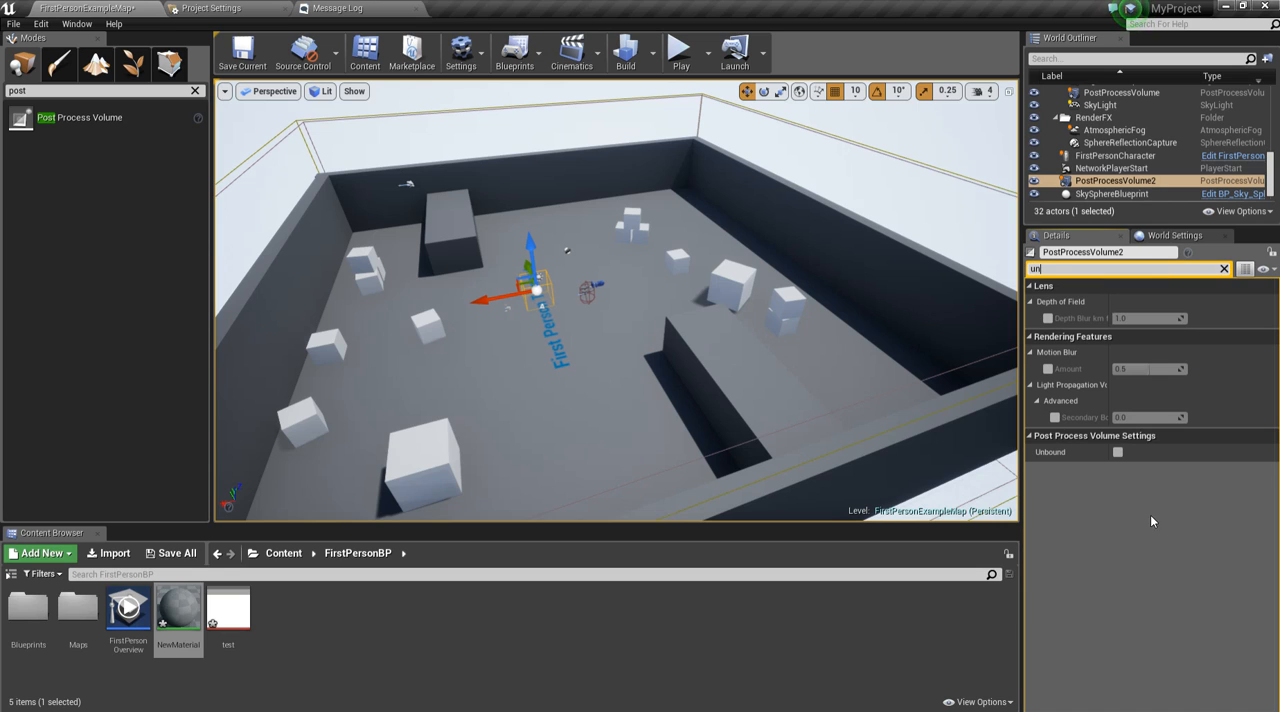
pyautogui.click(1116, 452)
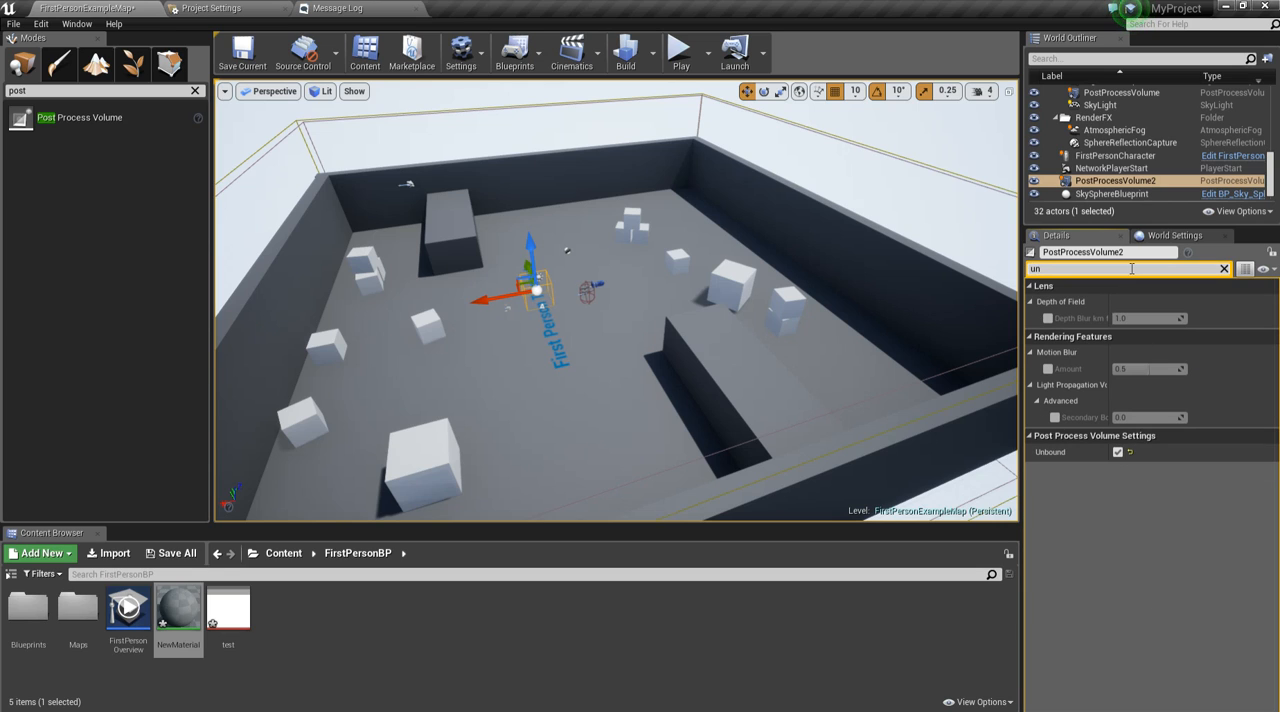
pyautogui.write('blo')
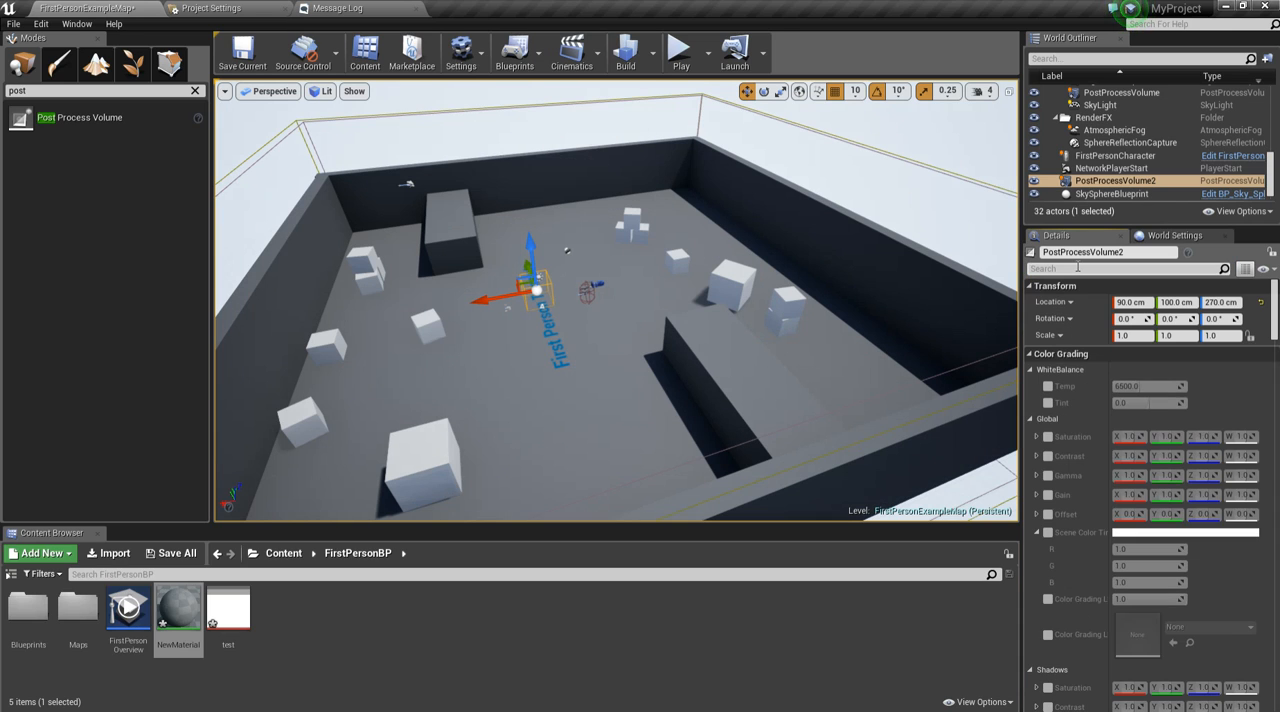
pyautogui.write('a')
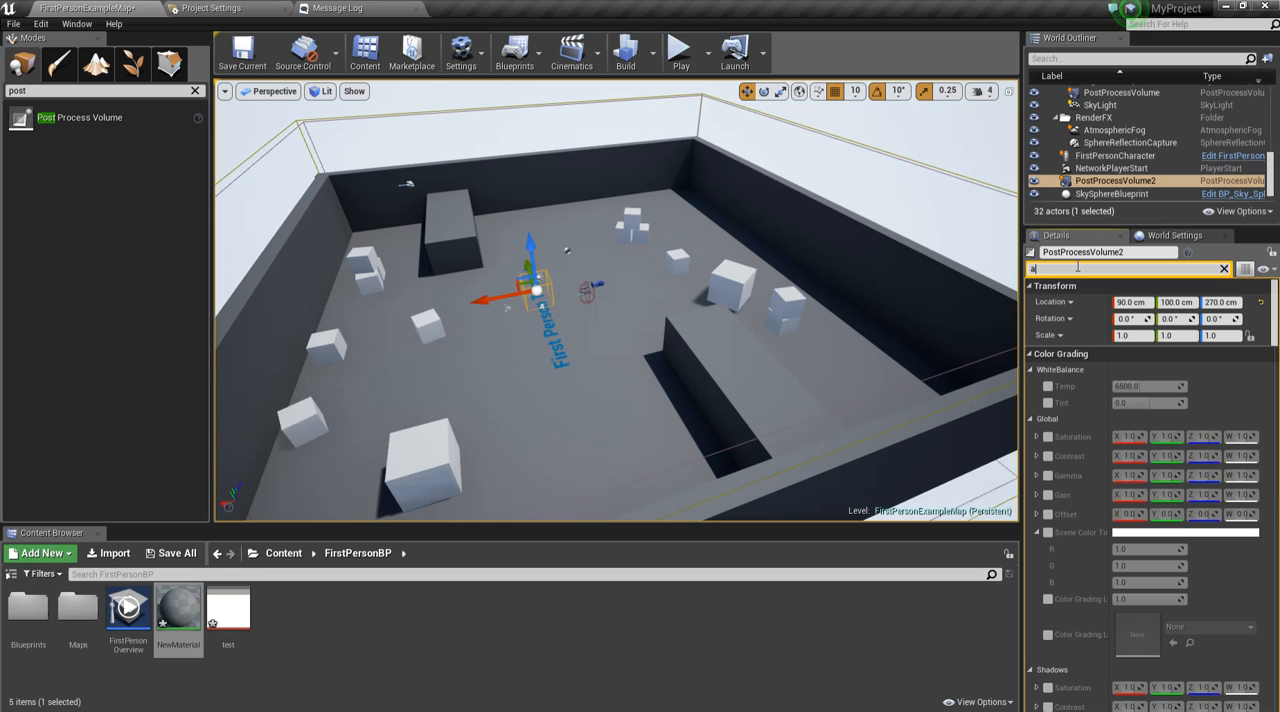
pyautogui.write('uto')
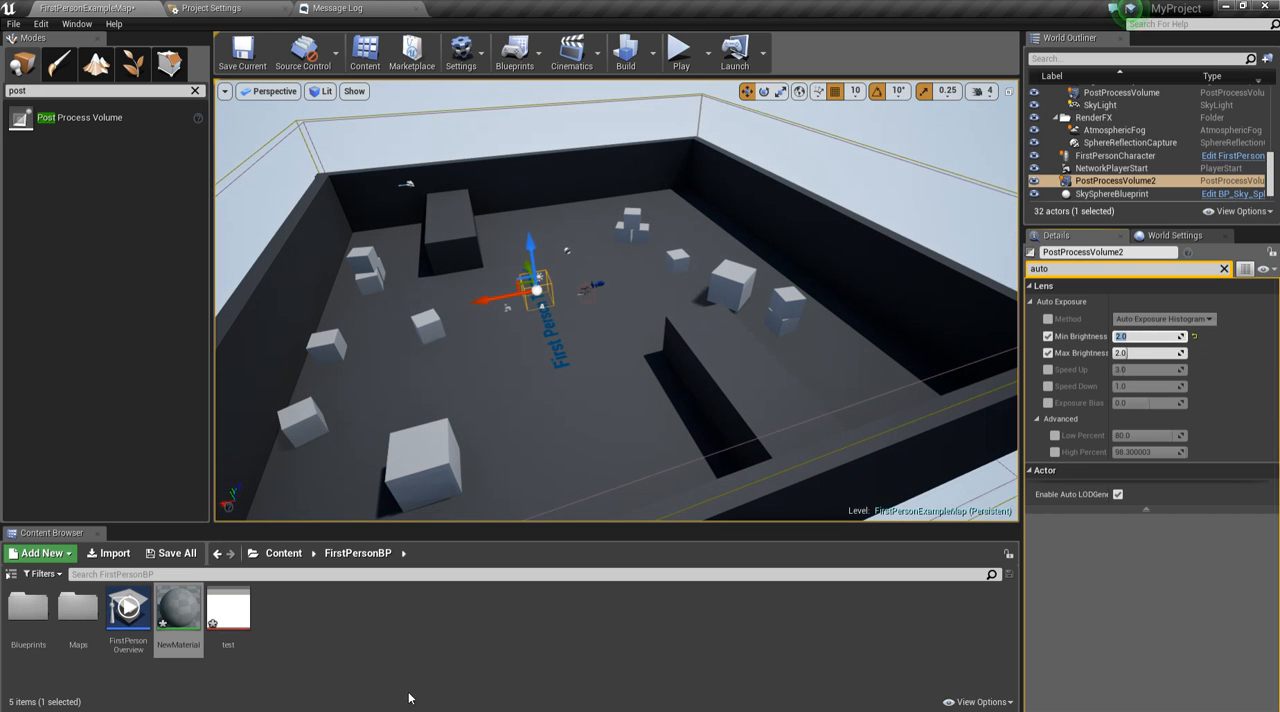
# - Set NewMaterial's domain to Post Process with Blendable Location Before Translucency
pyautogui.doubleClick(178, 616)
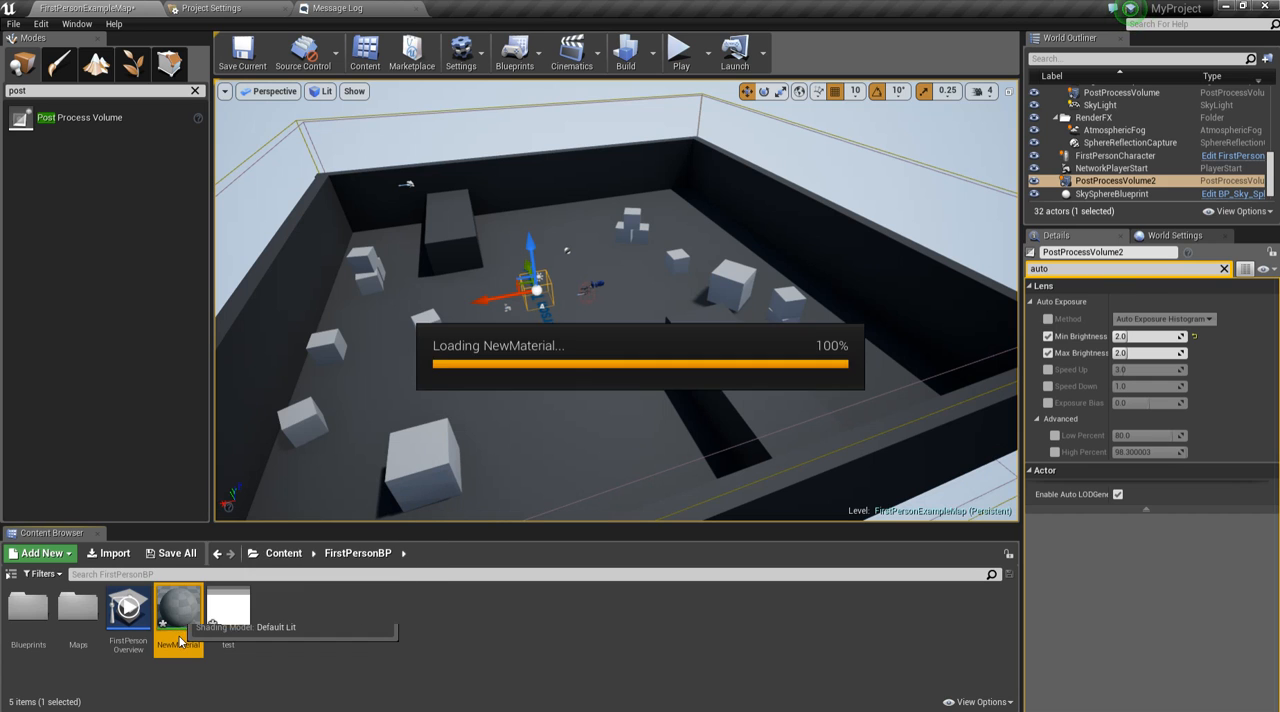
pyautogui.doubleClick(180, 612)
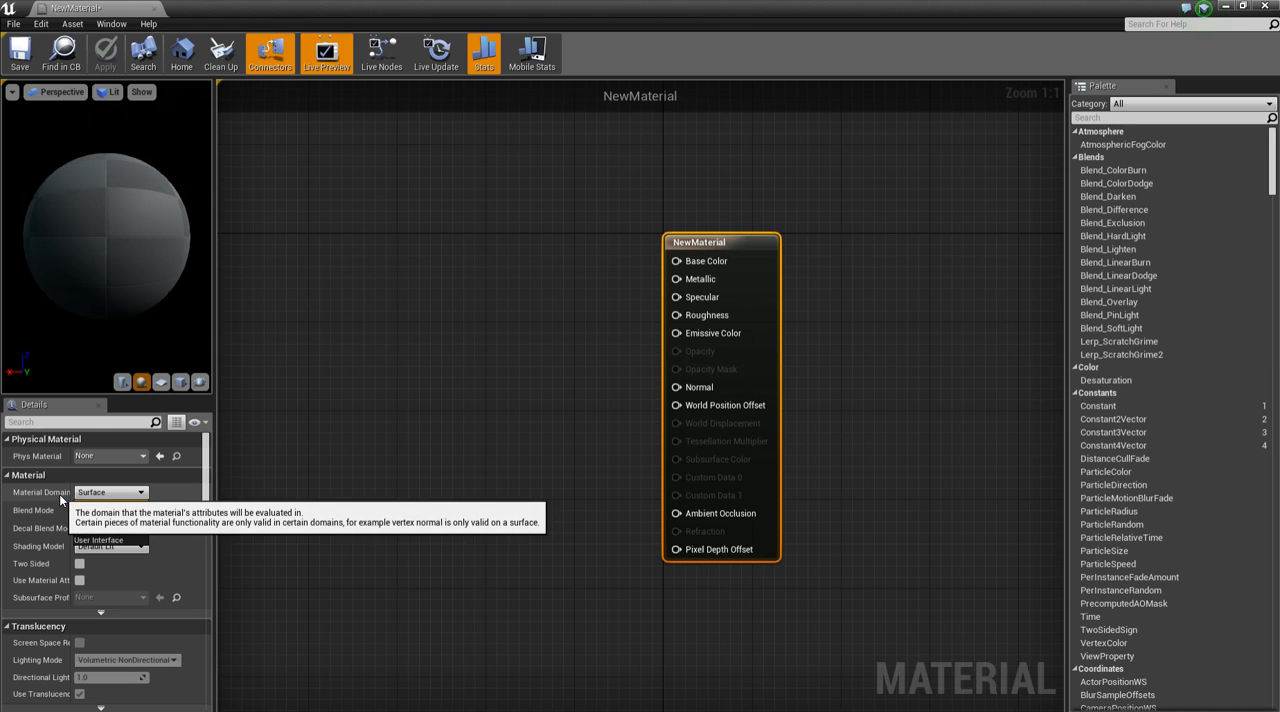
pyautogui.click(110, 492)
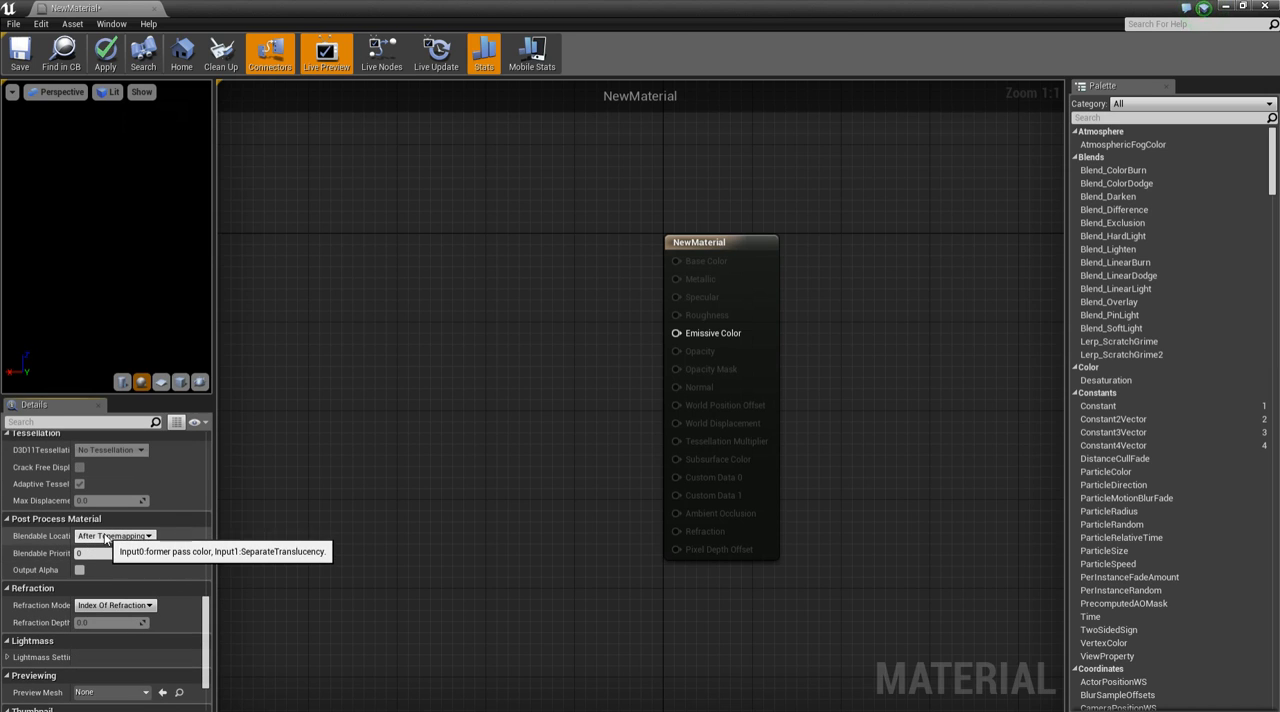
pyautogui.click(148, 536)
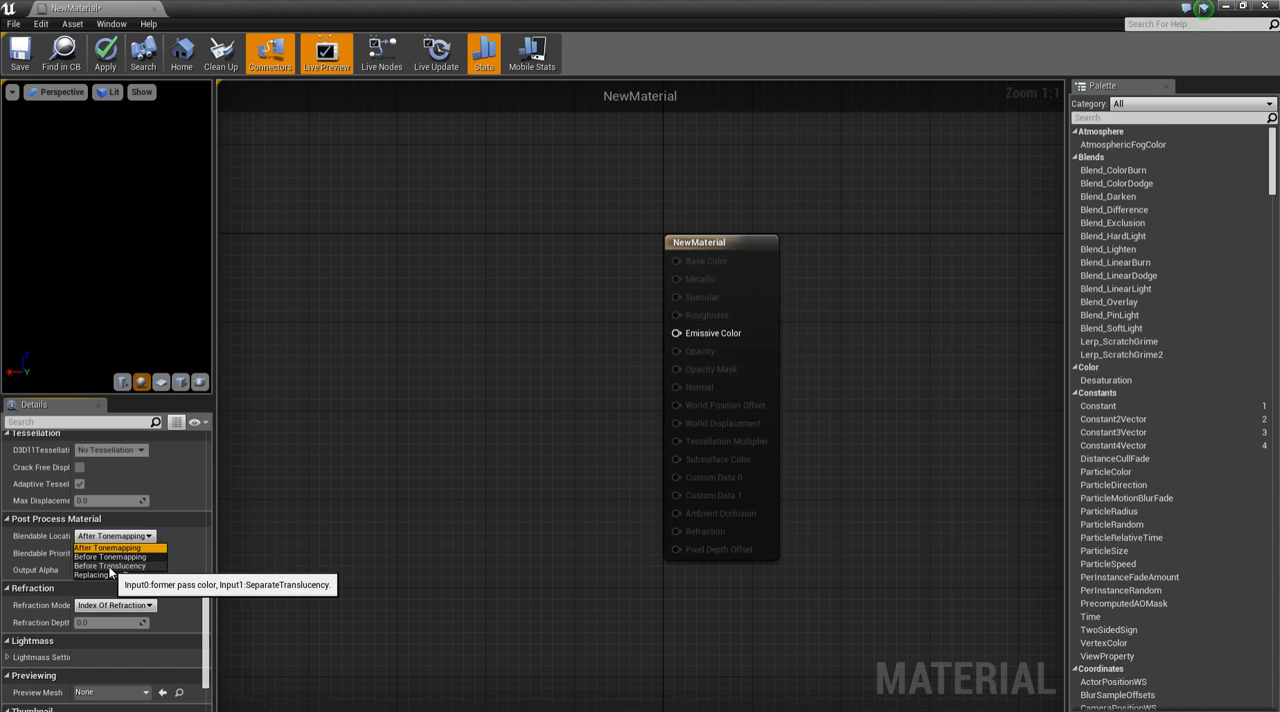
pyautogui.click(108, 566)
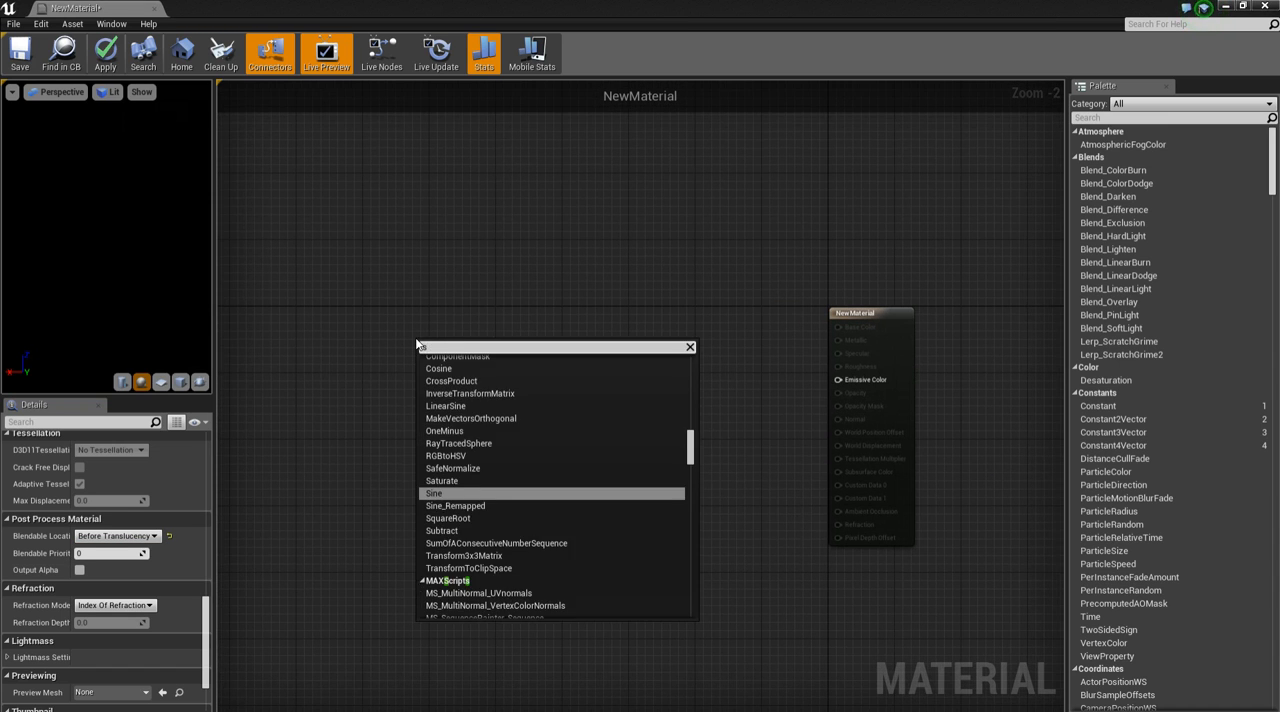
# - Add PostProcessInput0 and DiffuseColor SceneTexture nodes and wire them into a Divide node
pyautogui.write('scene')
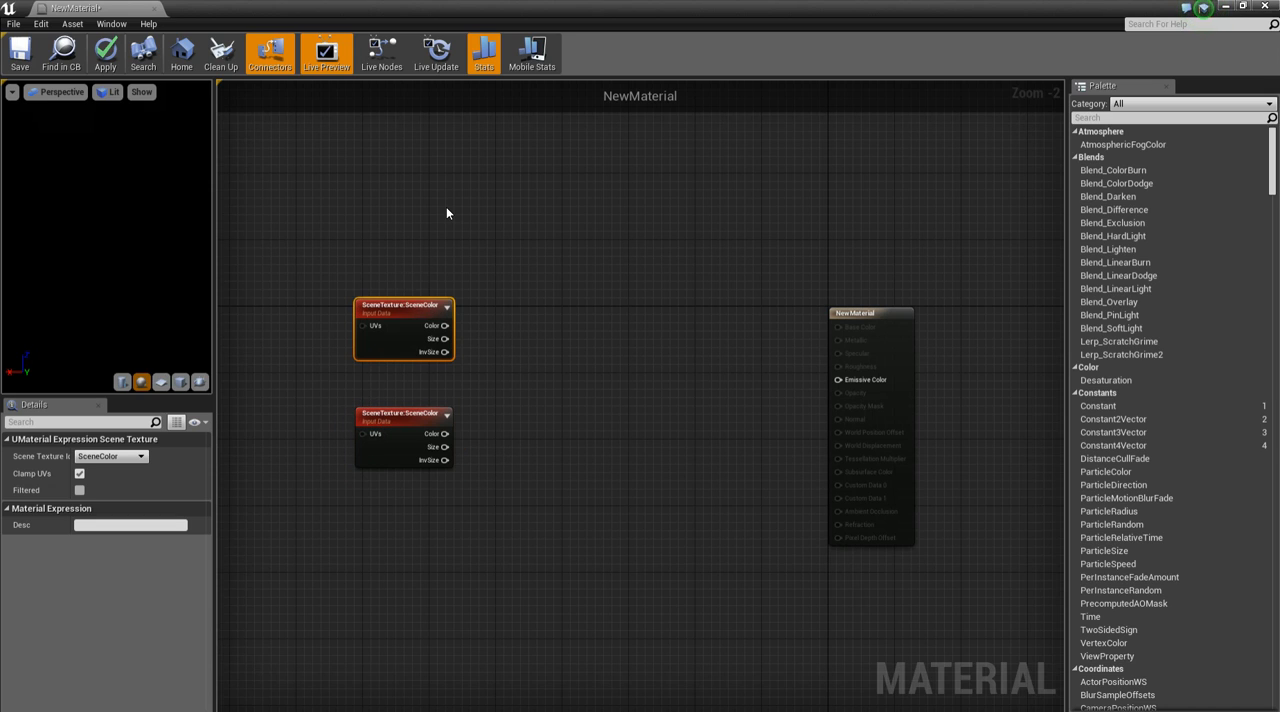
pyautogui.click(144, 456)
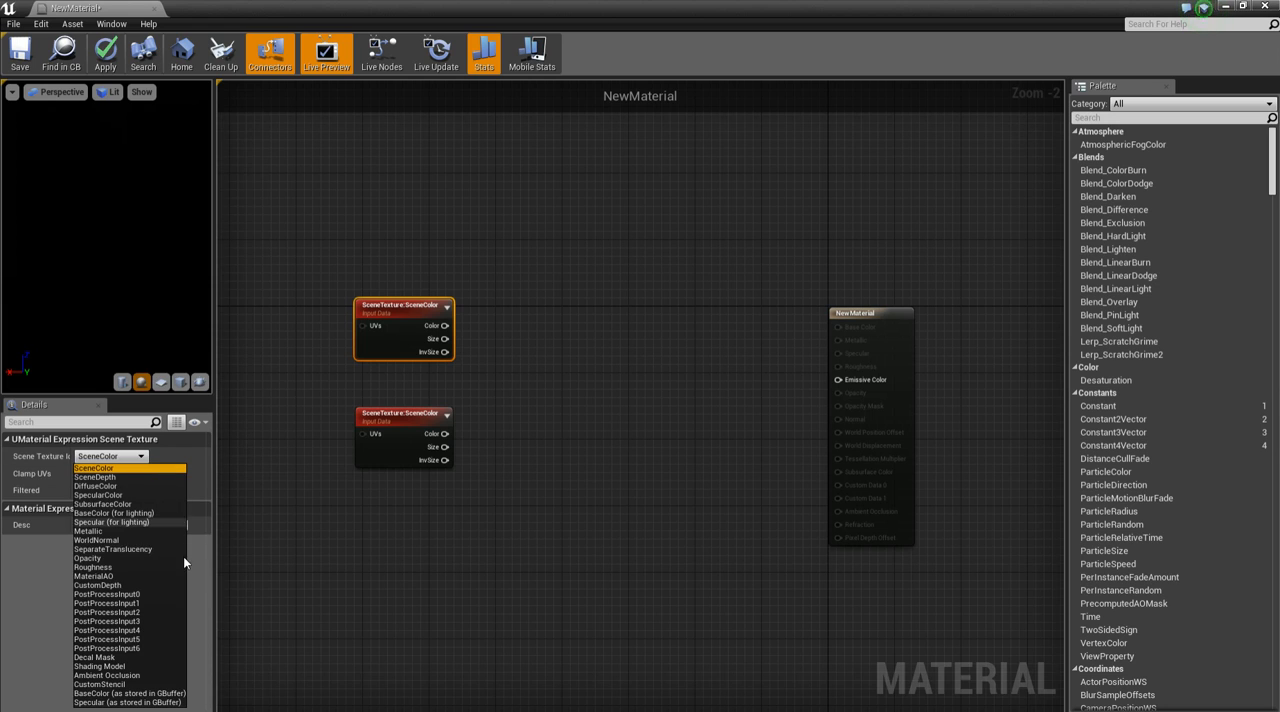
pyautogui.click(104, 592)
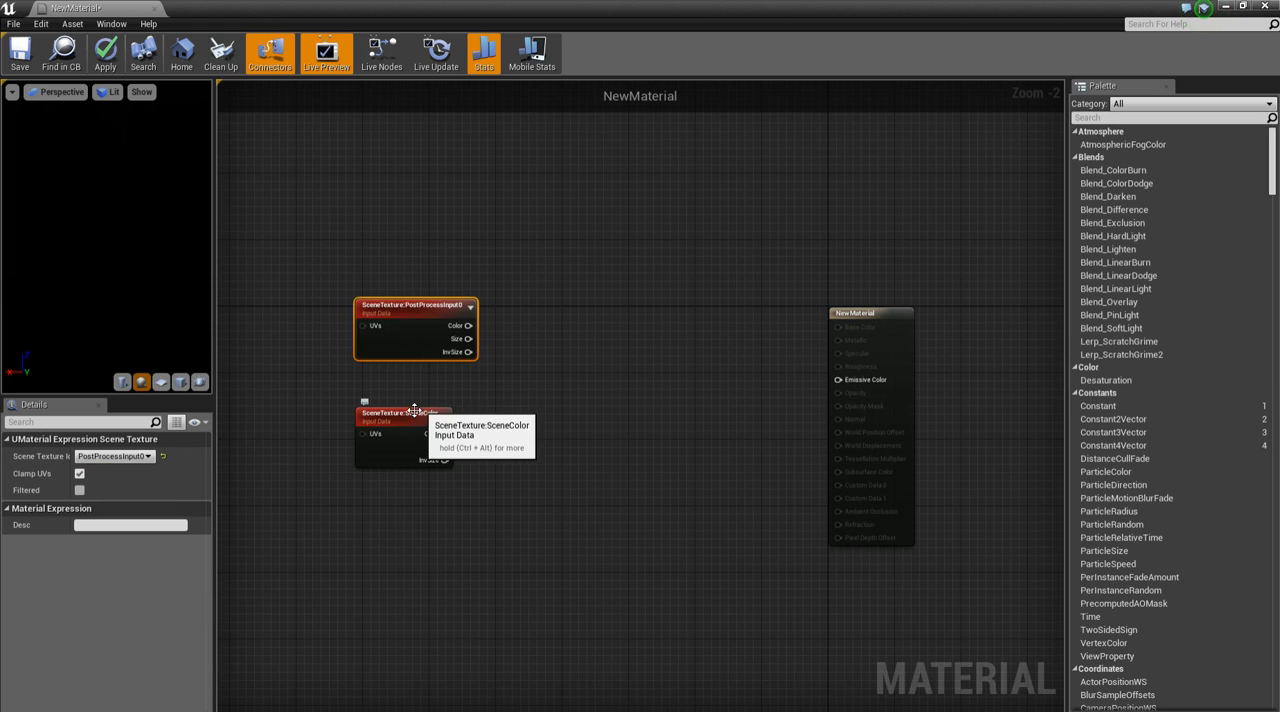
pyautogui.click(140, 456)
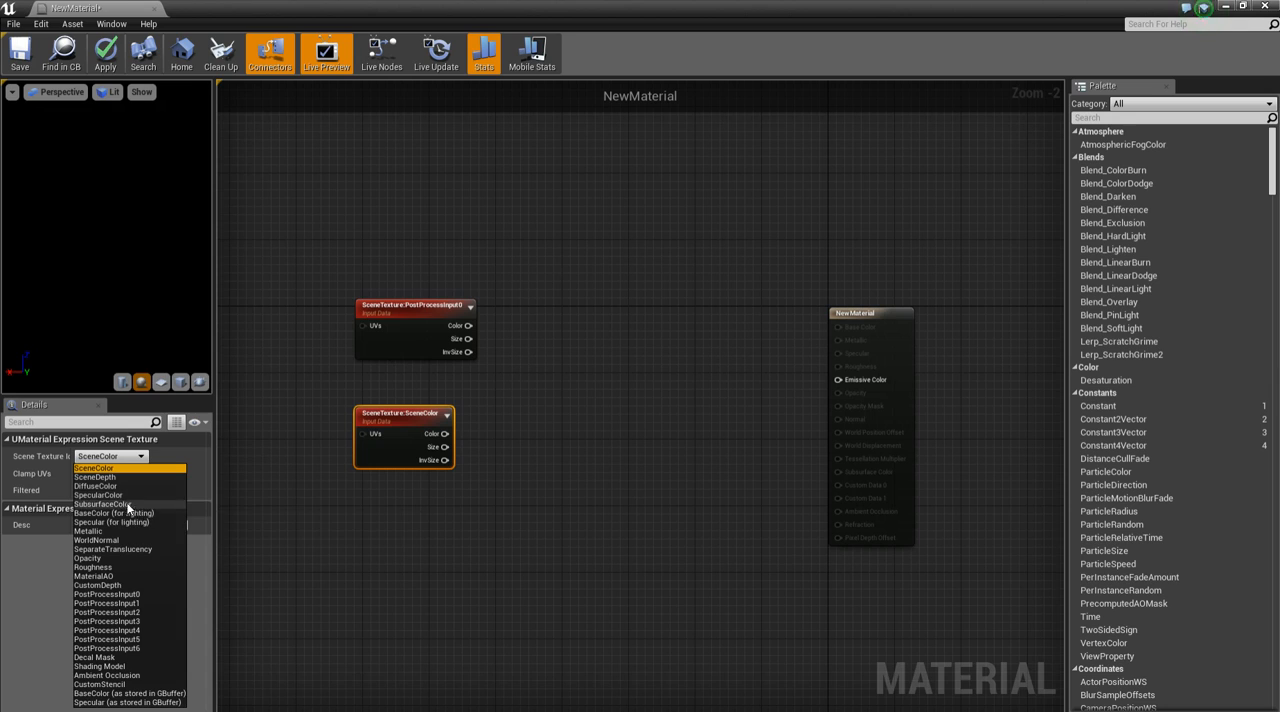
pyautogui.click(100, 486)
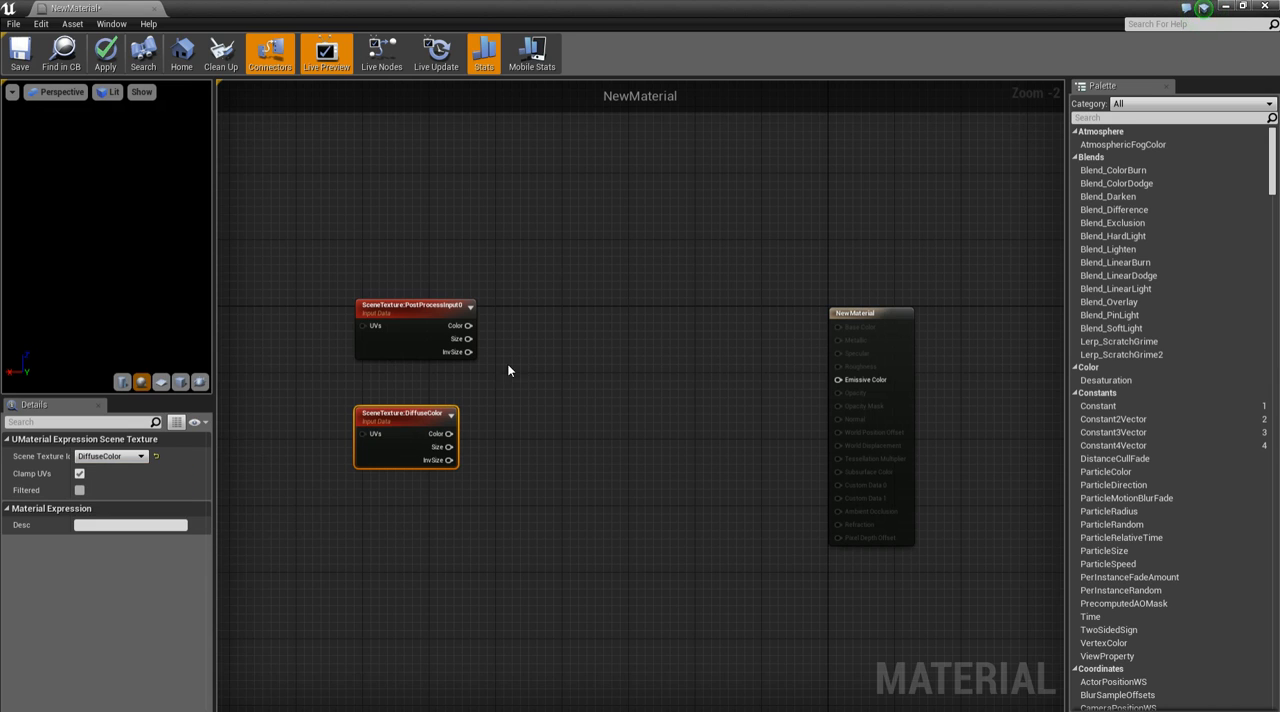
pyautogui.moveTo(468, 324); pyautogui.dragTo(508, 368)
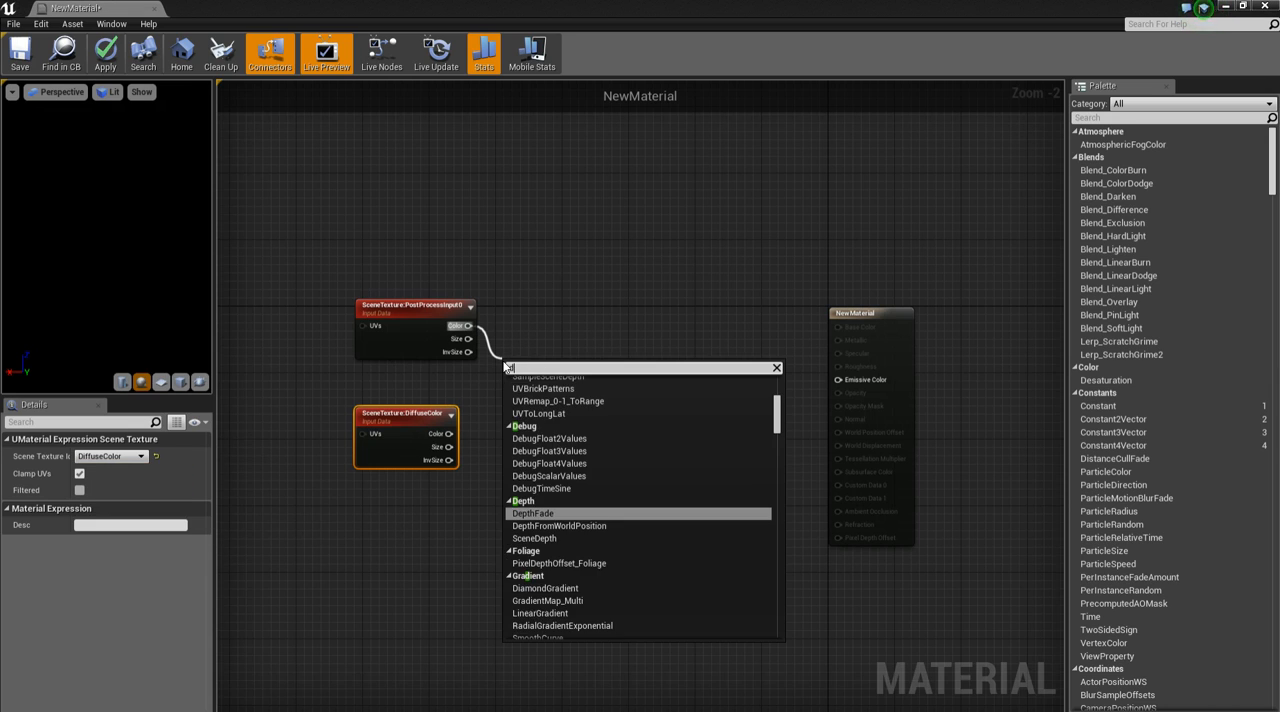
pyautogui.click(528, 368)
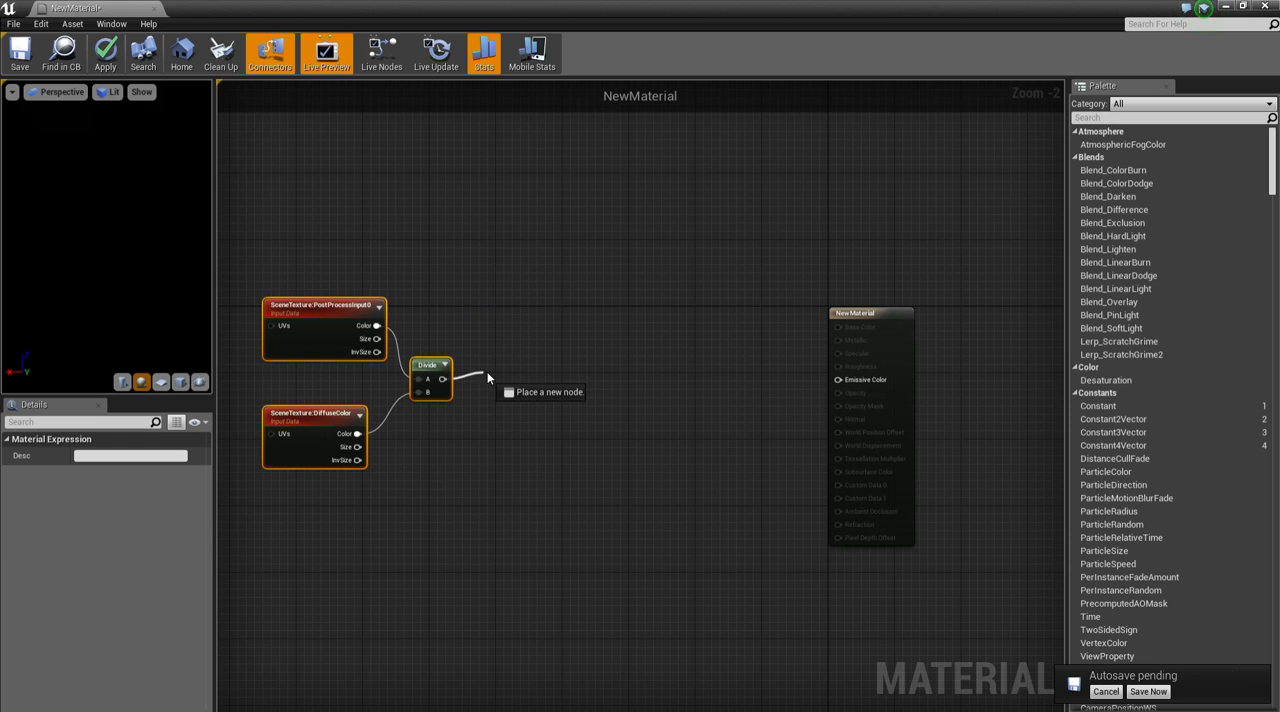
# - Place a Clamp node on the Divide node's output
pyautogui.write('mask')
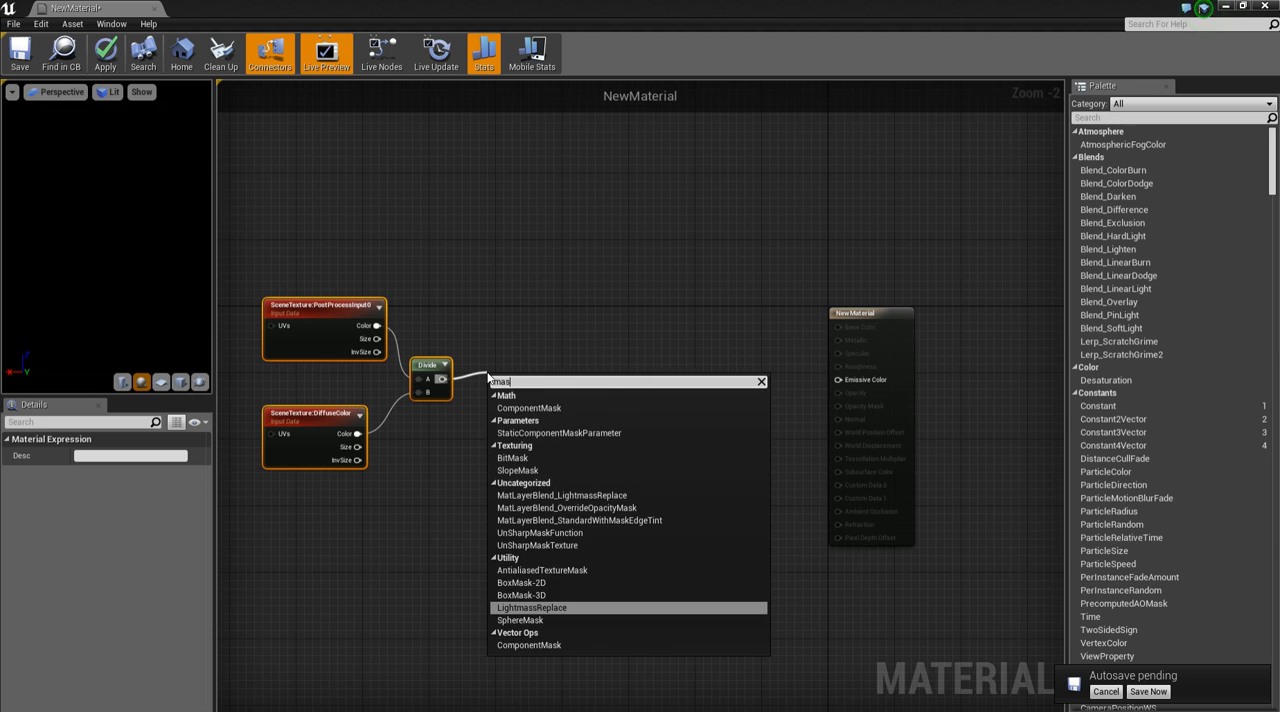
pyautogui.write('claM')
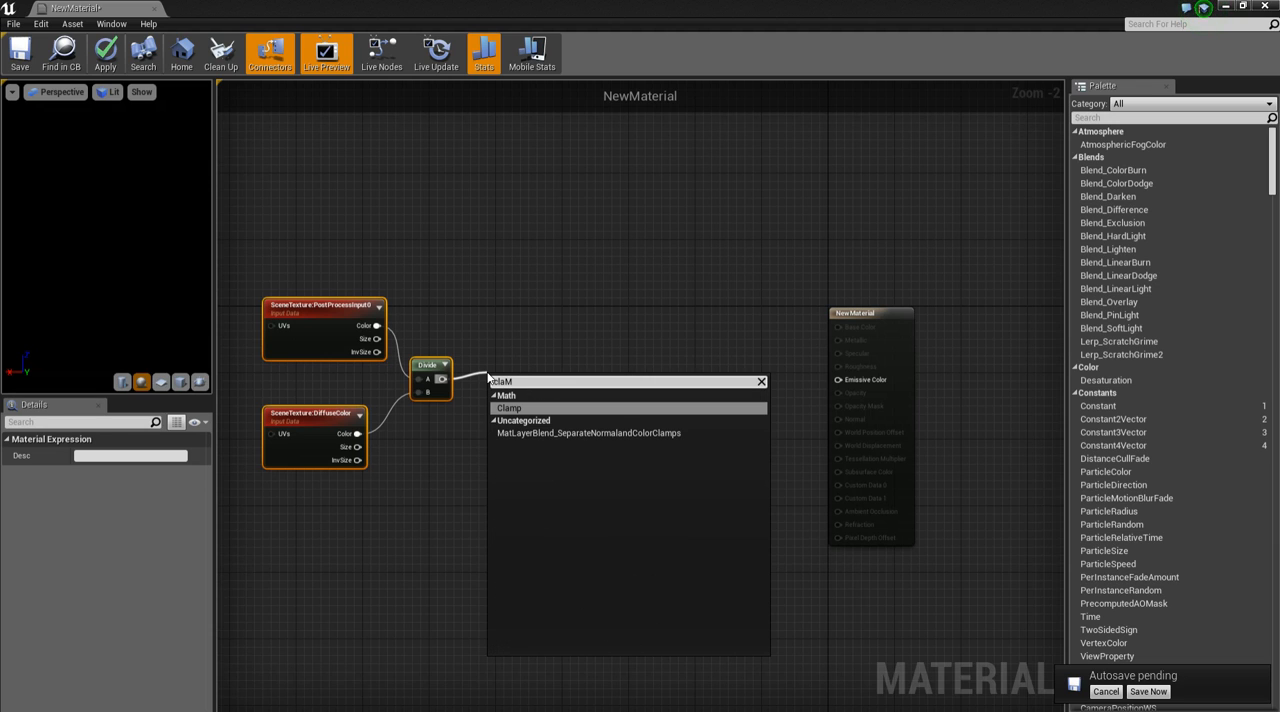
pyautogui.click(508, 408)
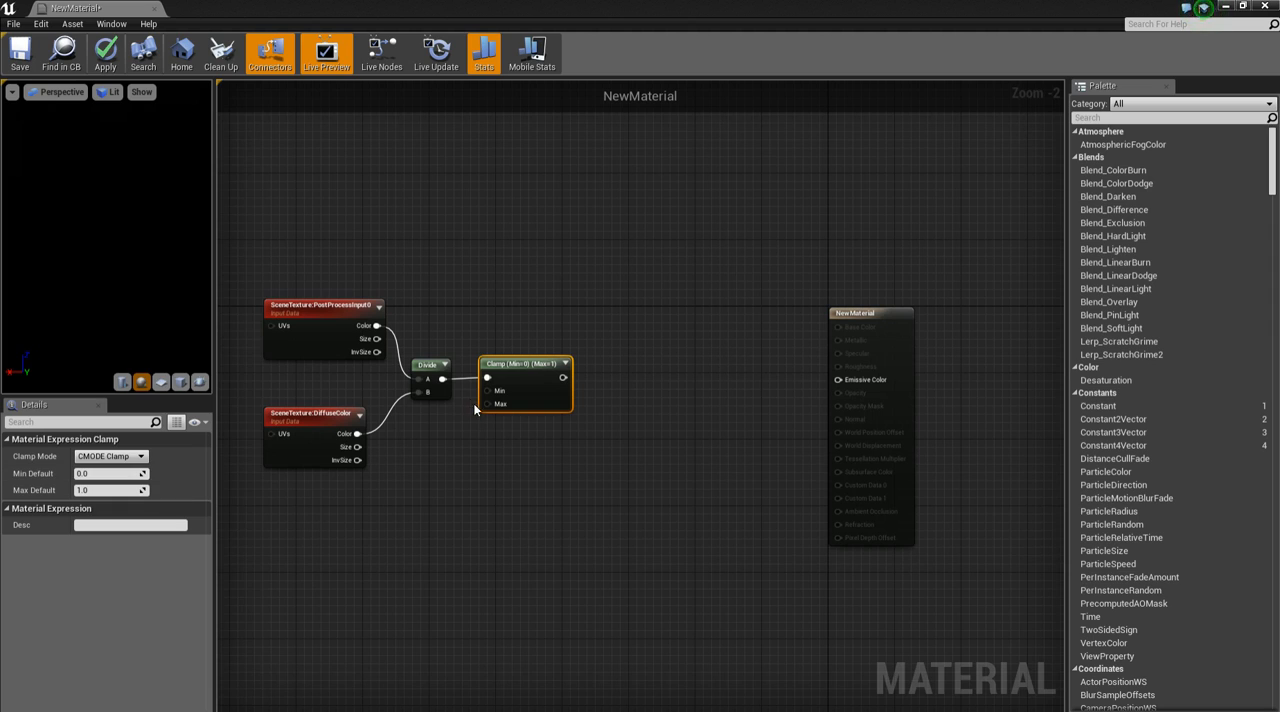
pyautogui.moveTo(482, 448)
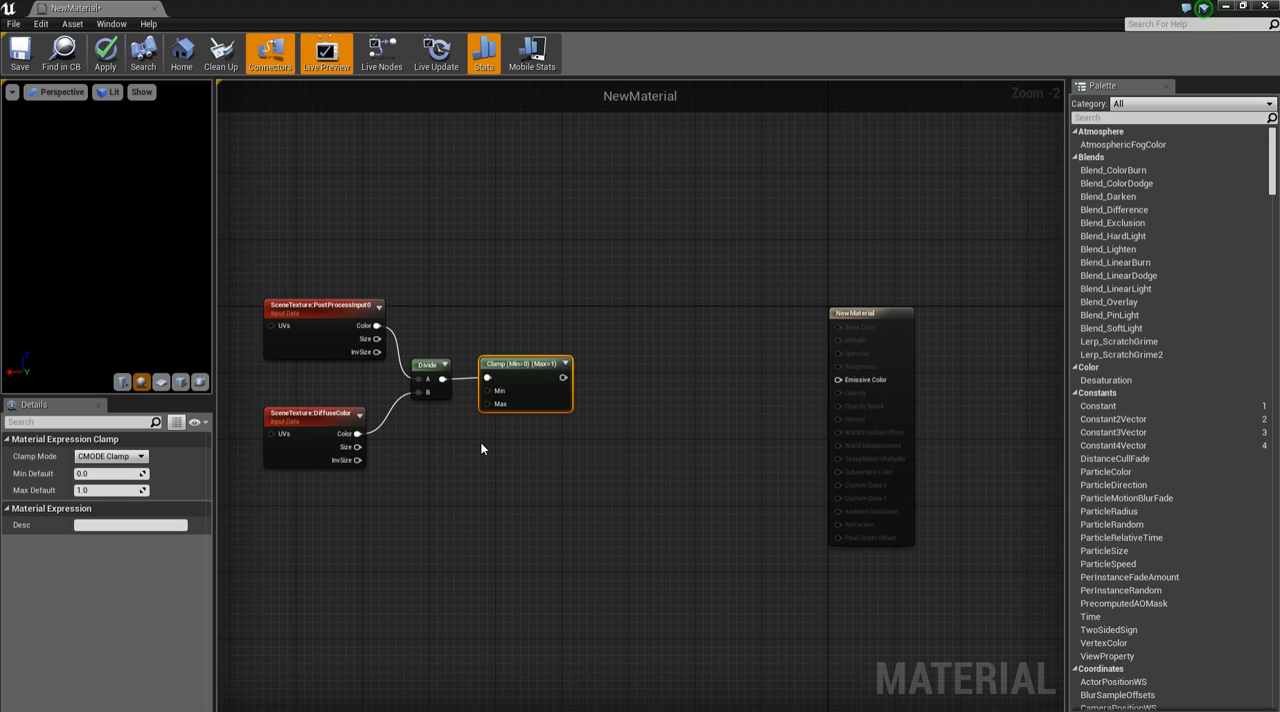
pyautogui.moveTo(556, 372)
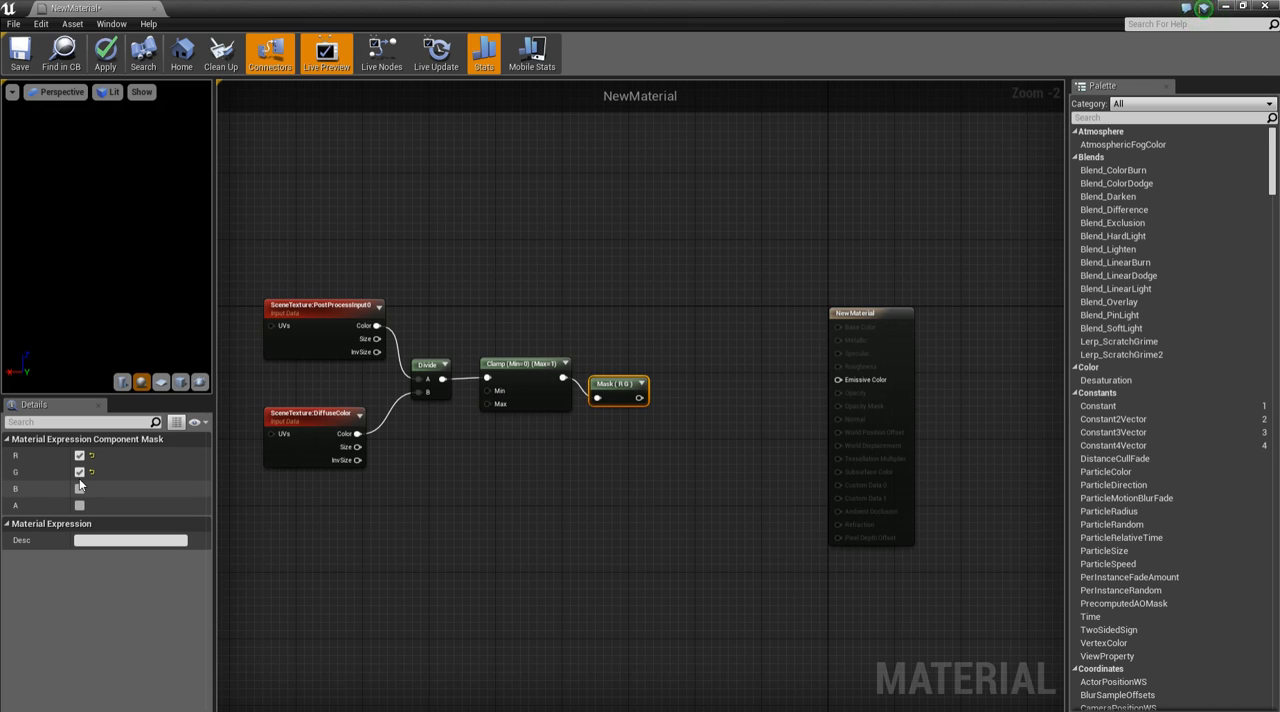
# - Set the first mask to R only and add a ComponentMask on DiffuseColor with R, G and B
pyautogui.click(78, 466)
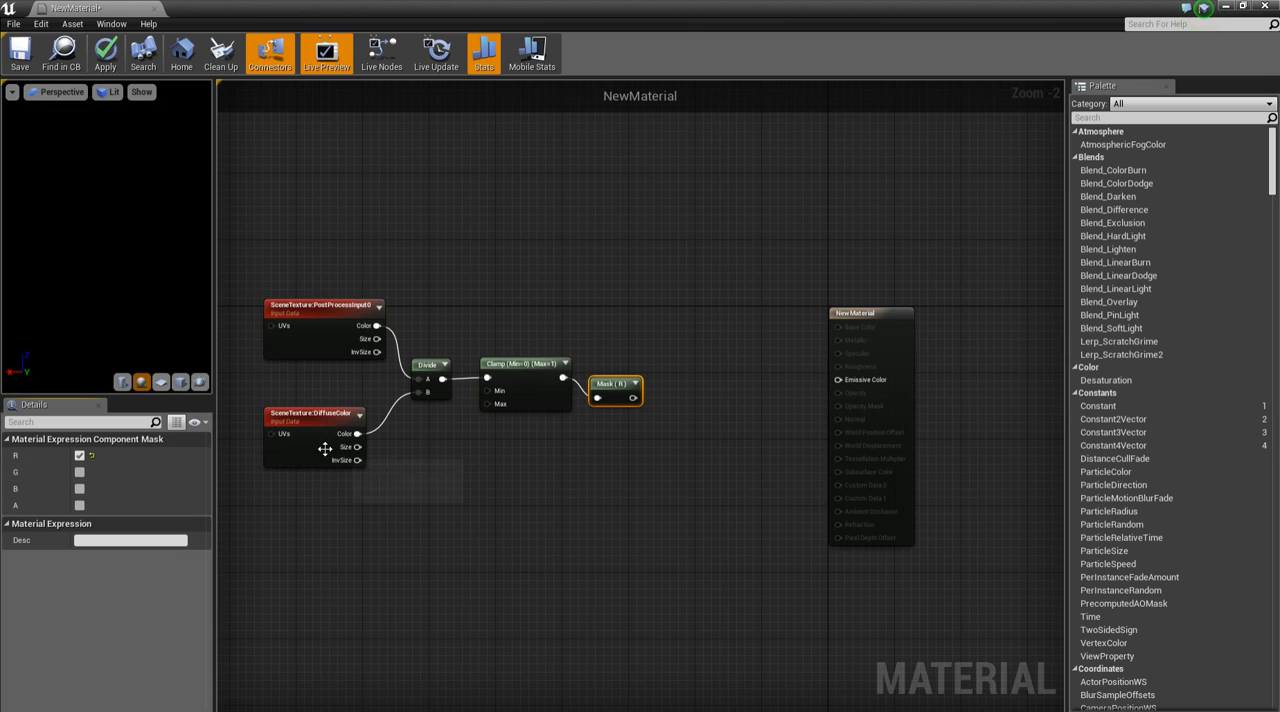
pyautogui.rightClick(508, 576)
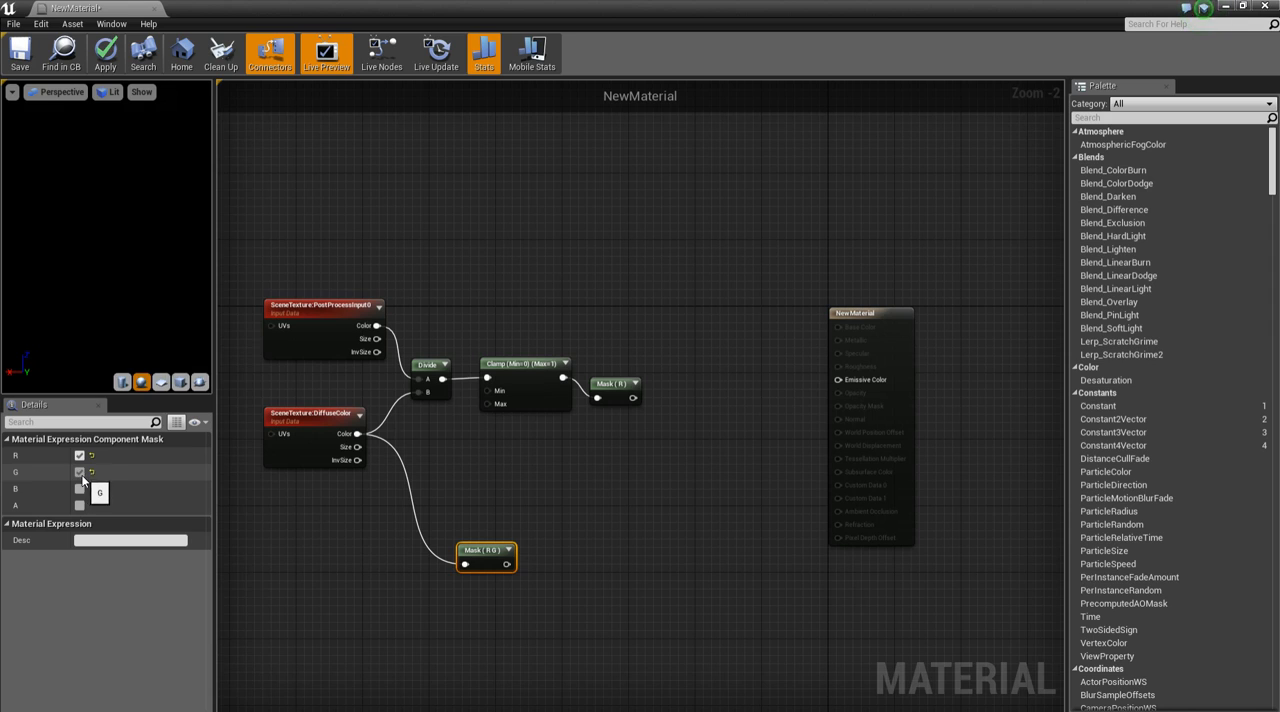
pyautogui.click(72, 484)
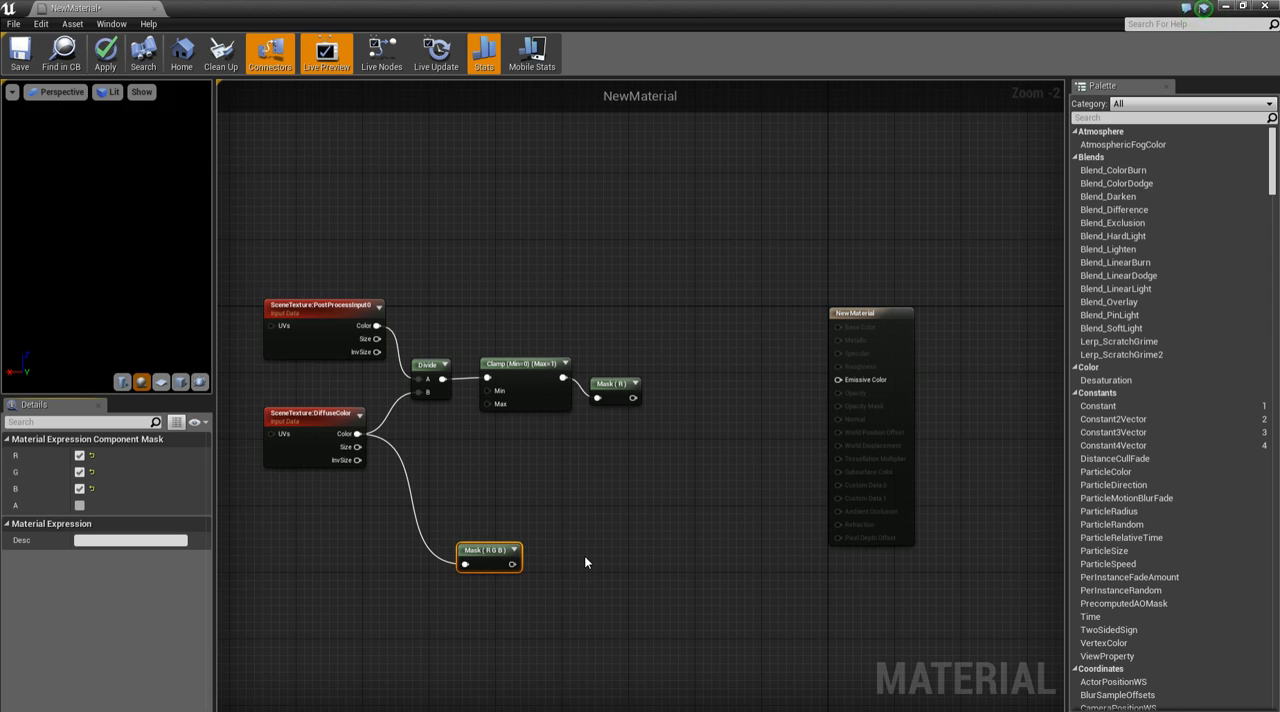
pyautogui.moveTo(656, 562)
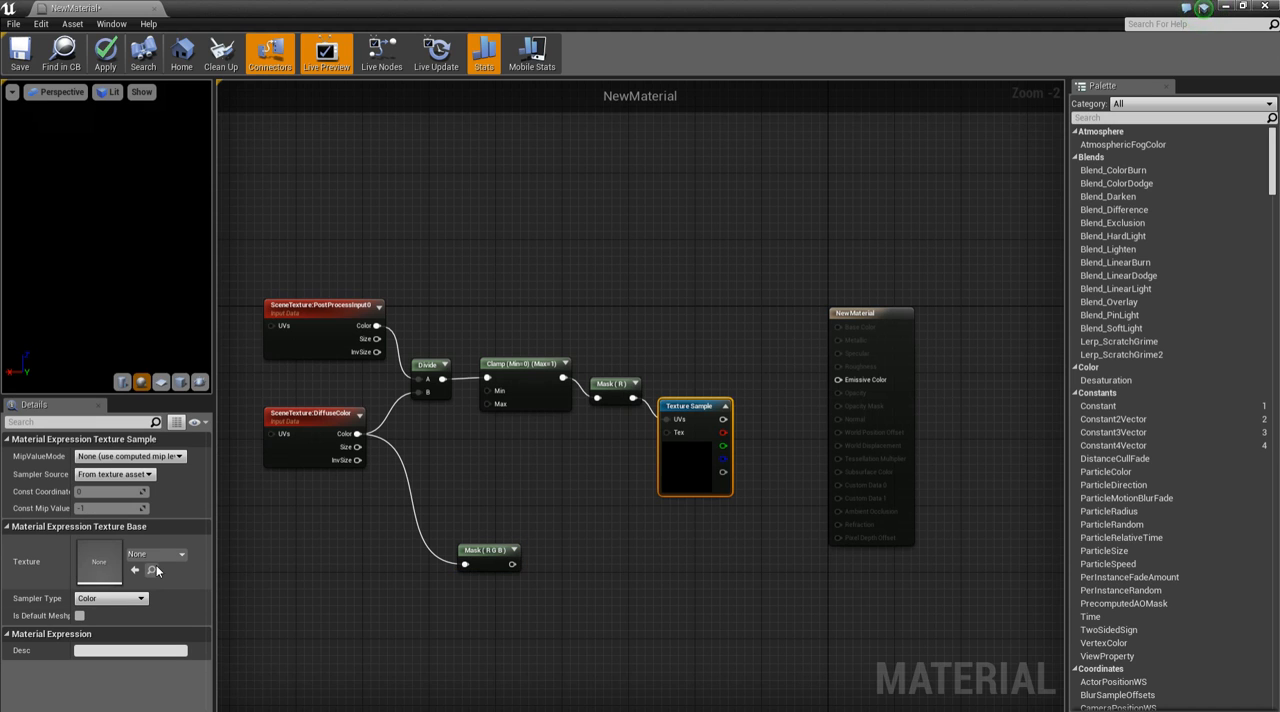
# - Sample the 'test' texture after Mask (R), multiply it by the RGB mask and feed Emissive Color
pyautogui.click(168, 572)
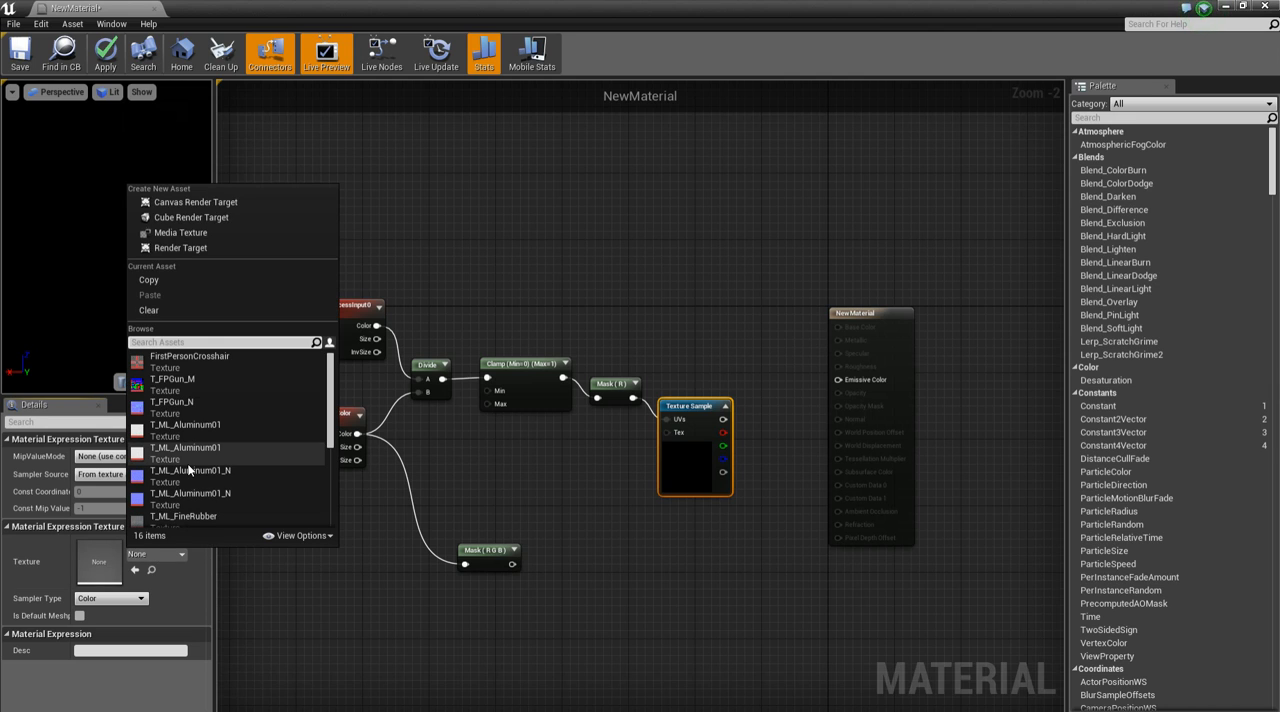
pyautogui.write('test')
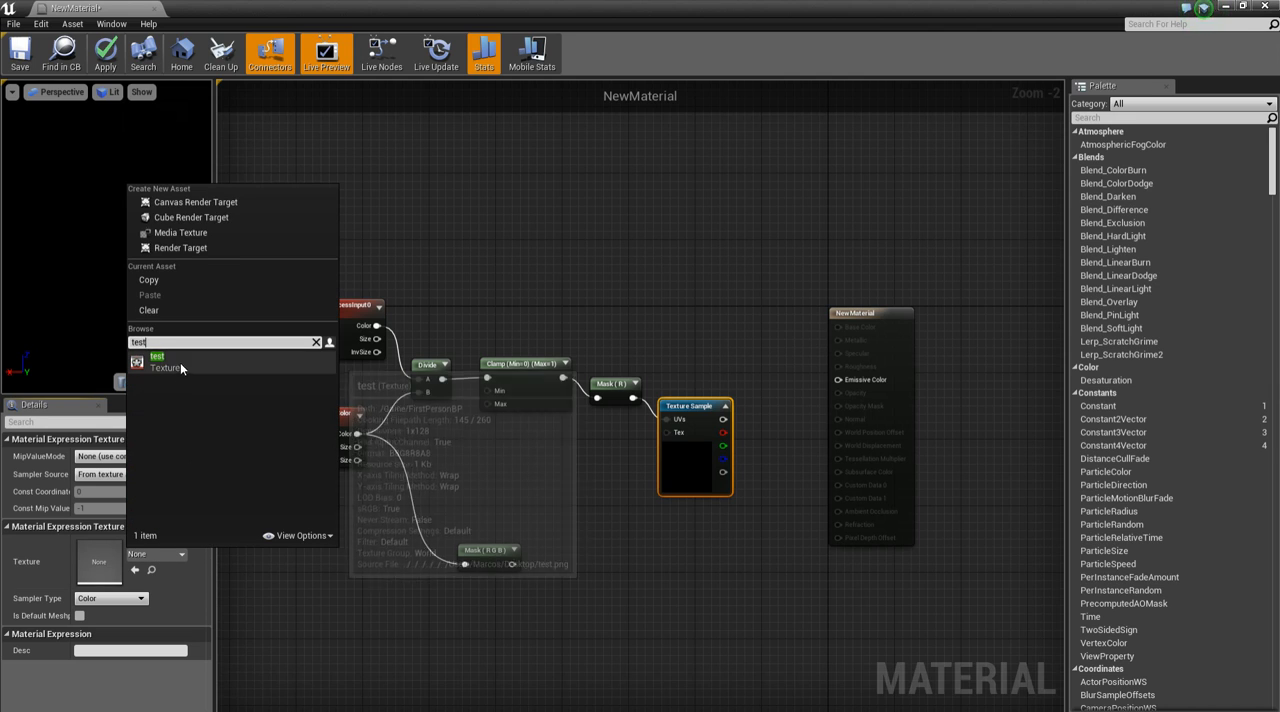
pyautogui.click(156, 356)
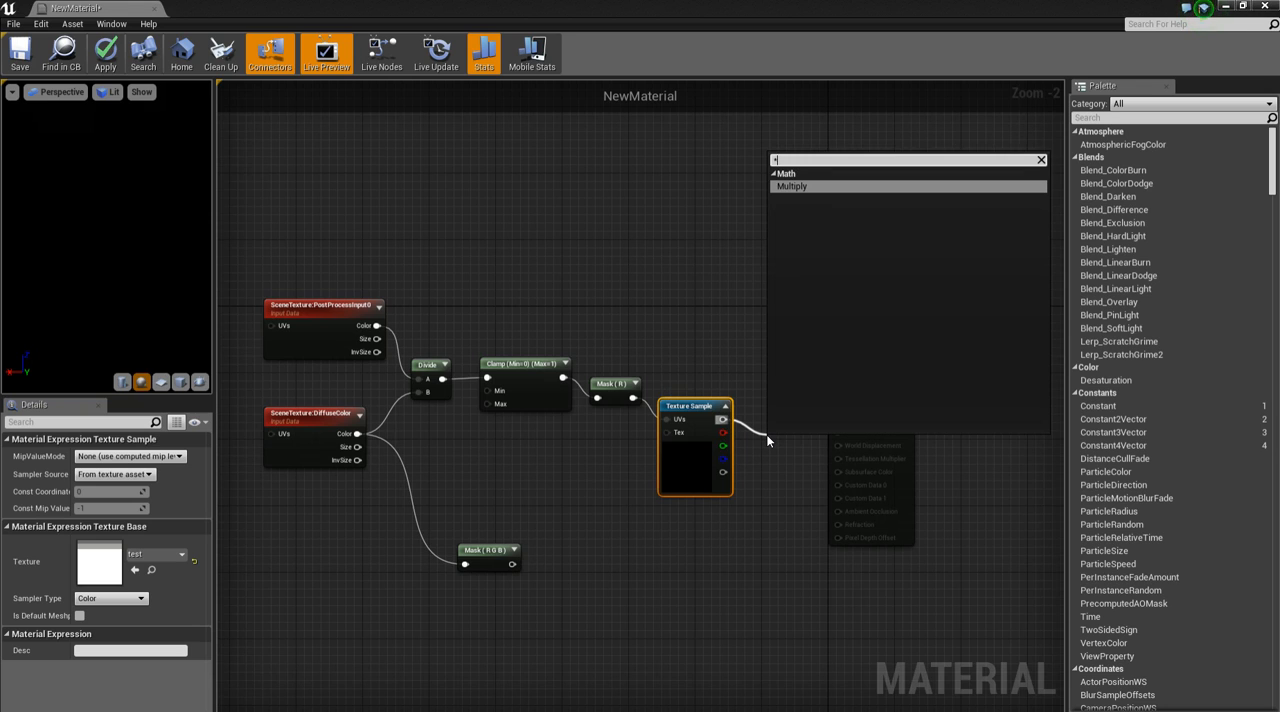
pyautogui.click(792, 186)
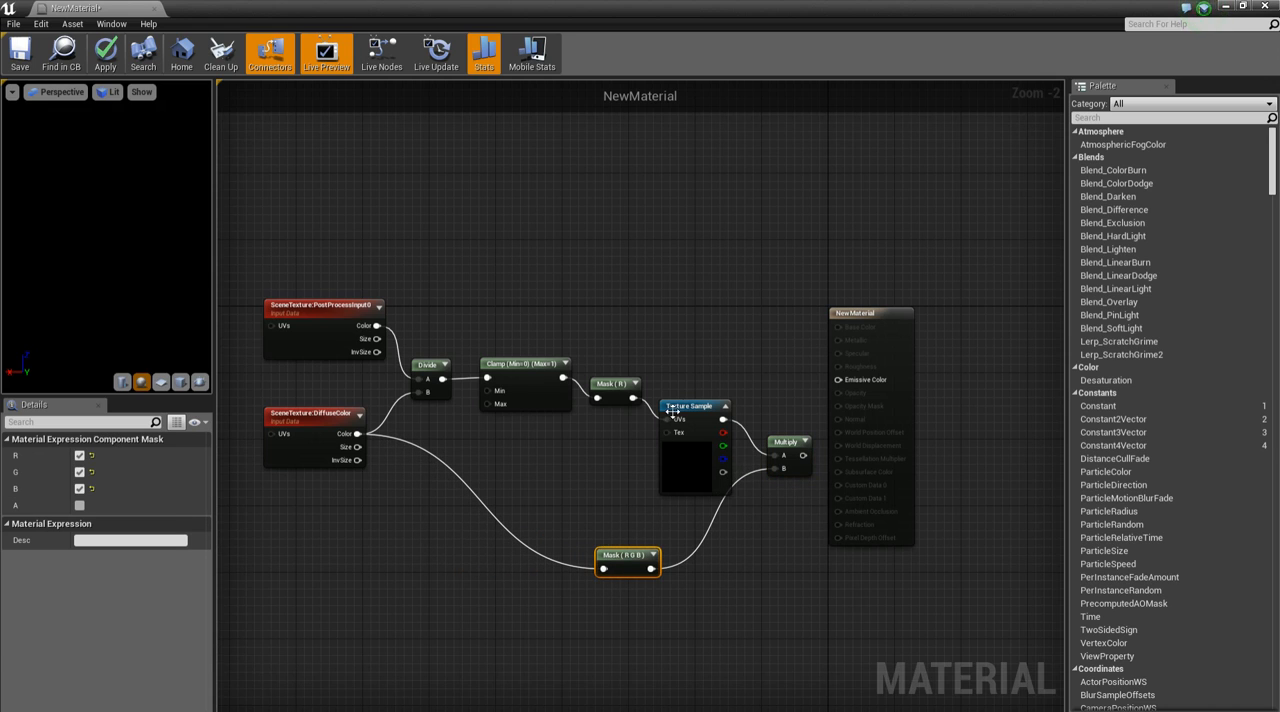
pyautogui.click(688, 388)
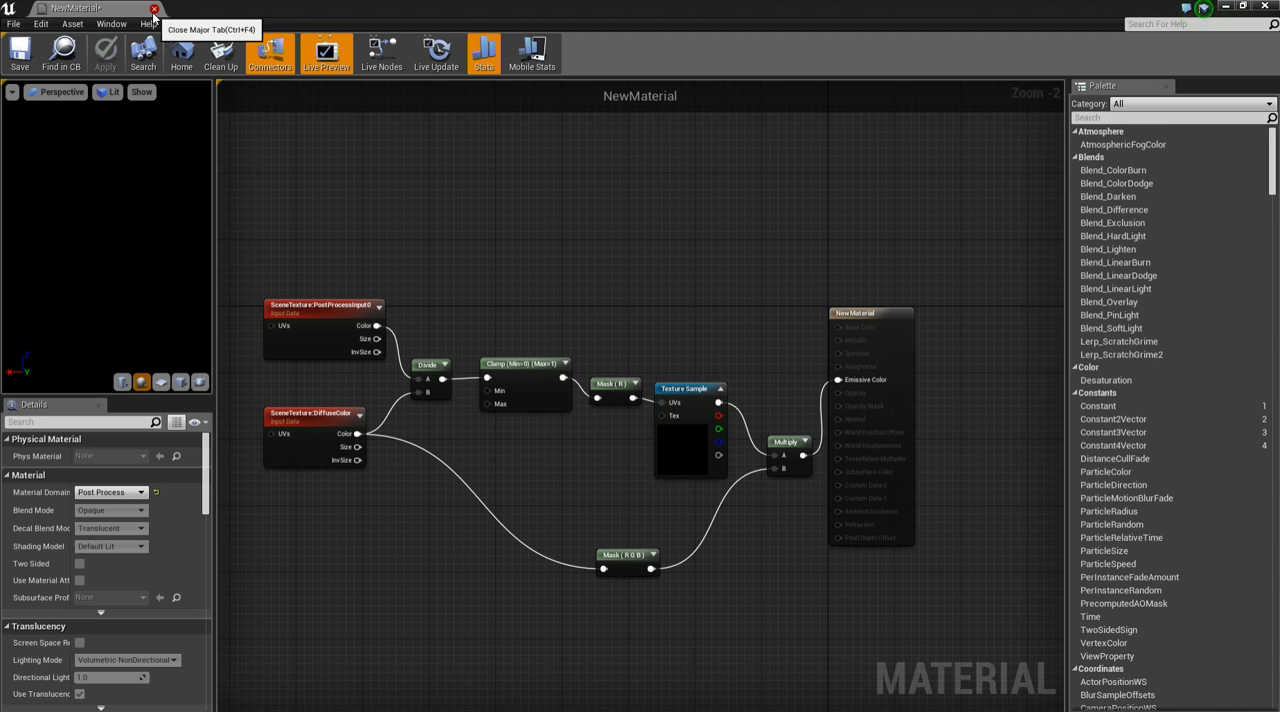
# - Add NewMaterial as an Asset entry in PostProcessVolume2's Post Process Materials list
pyautogui.click(152, 8)
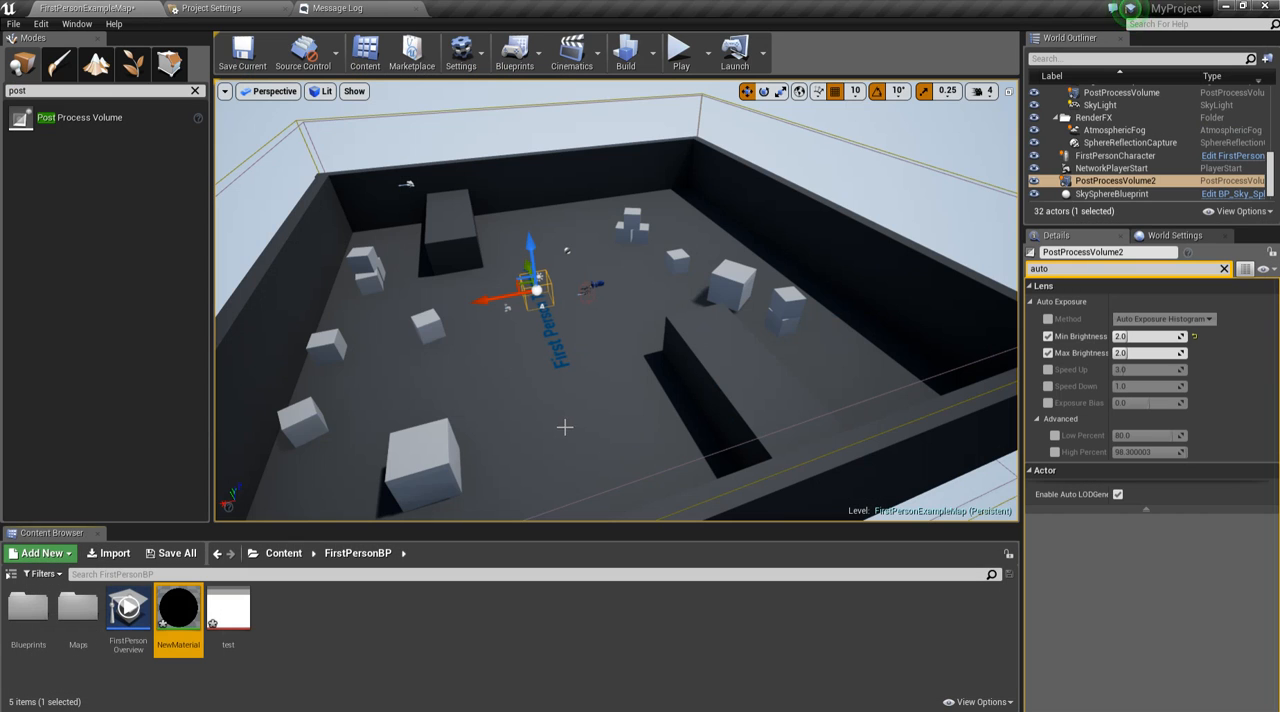
pyautogui.click(178, 552)
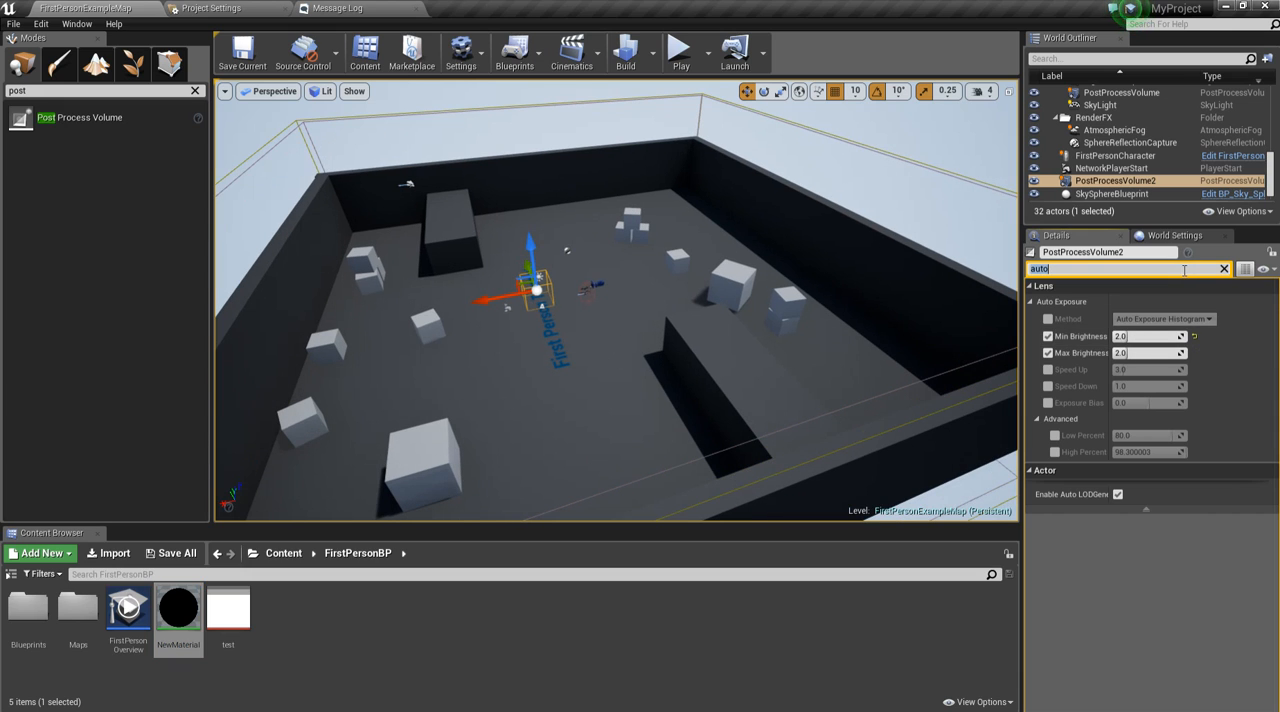
pyautogui.write('blen')
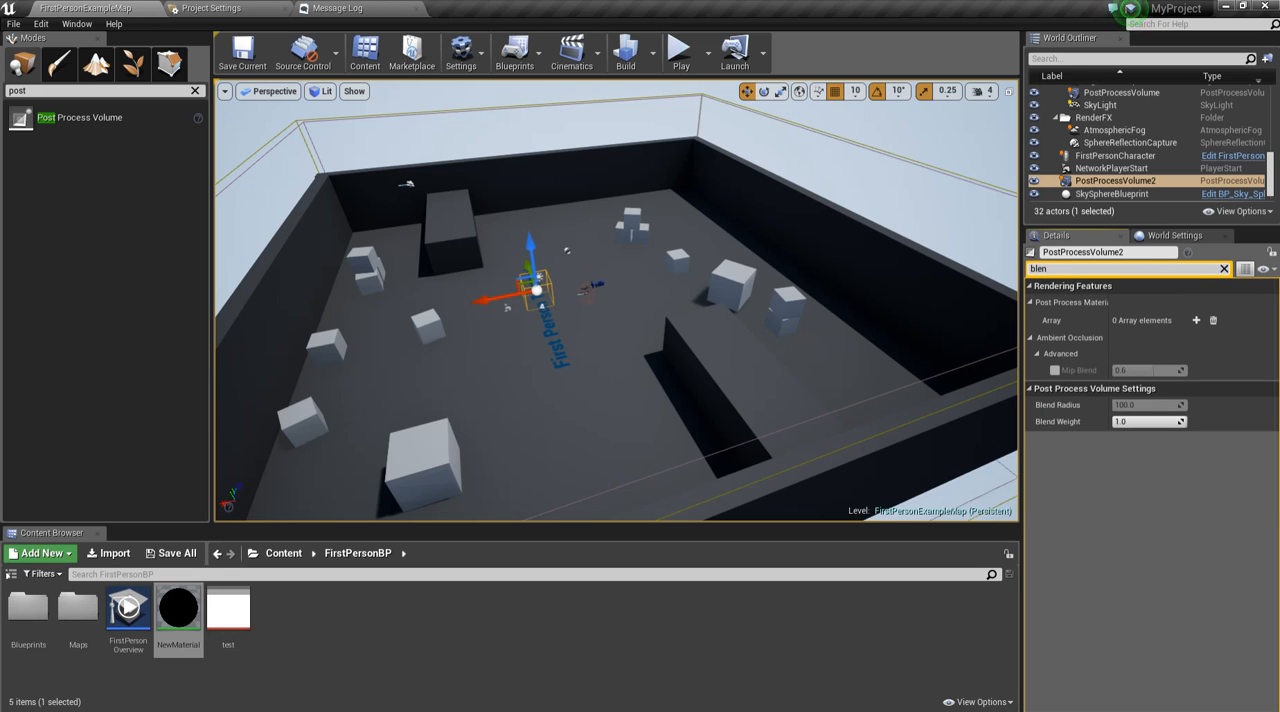
pyautogui.click(1192, 320)
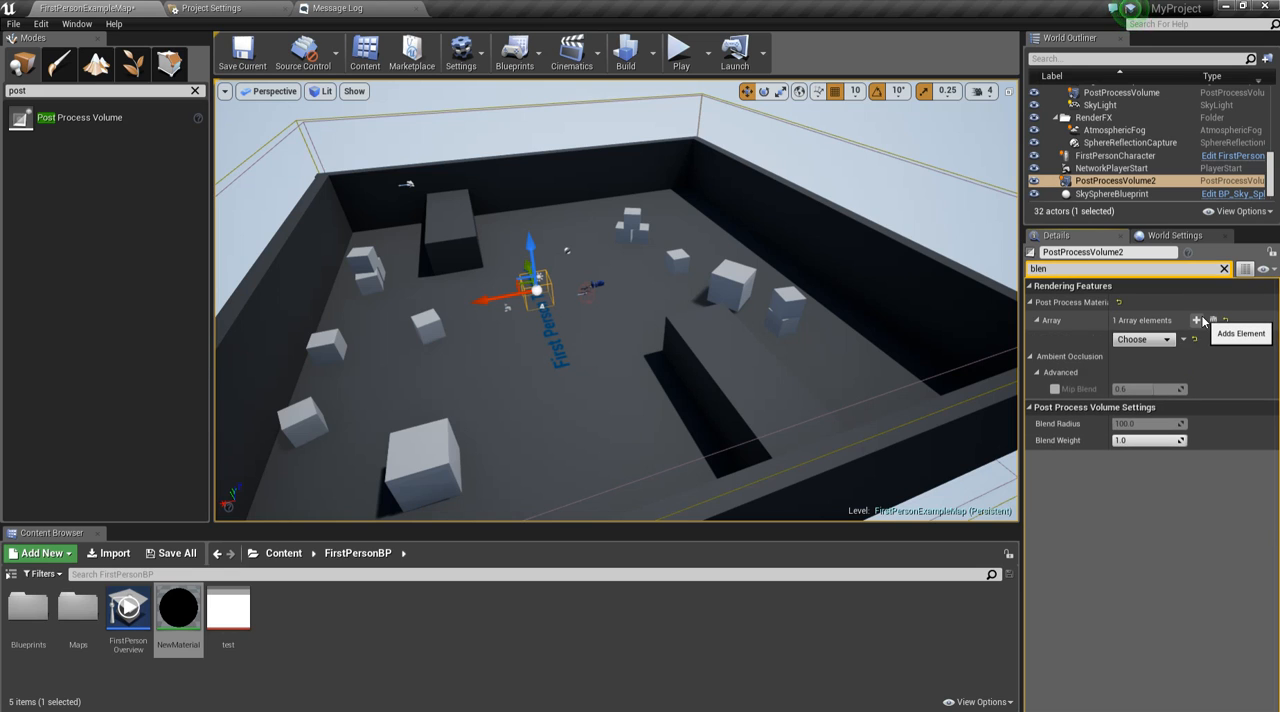
pyautogui.click(1194, 320)
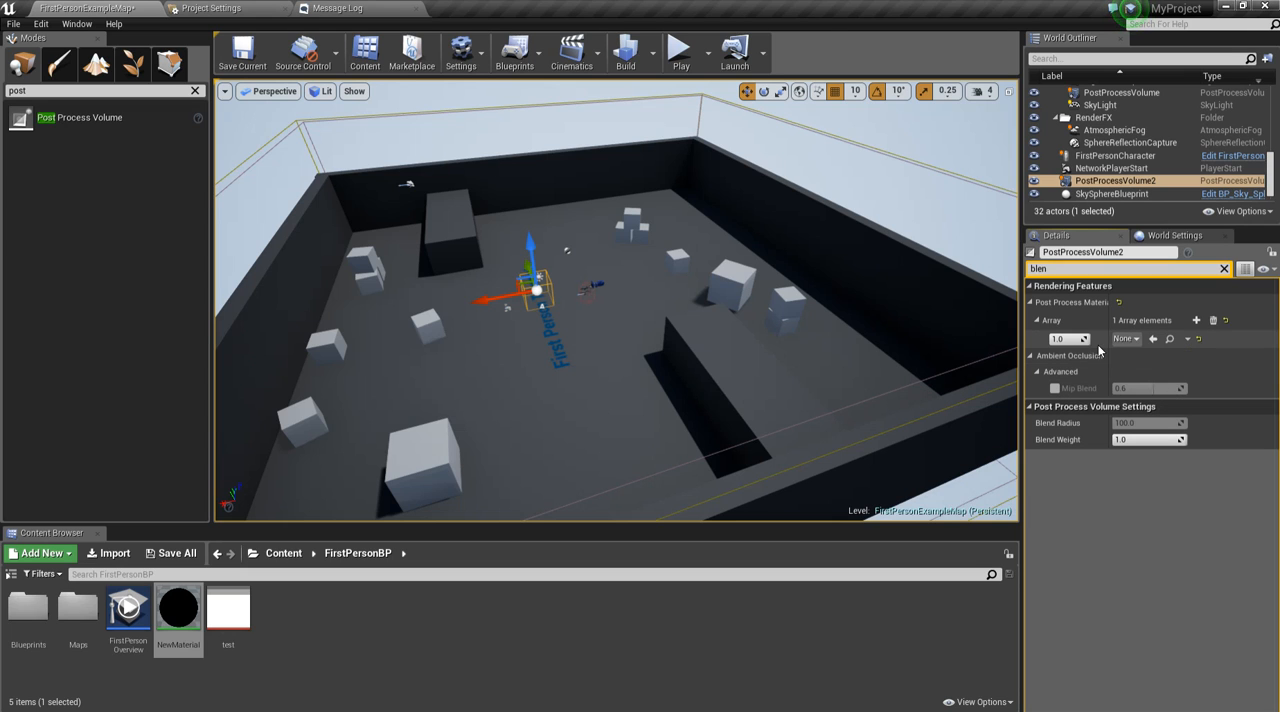
pyautogui.click(1136, 338)
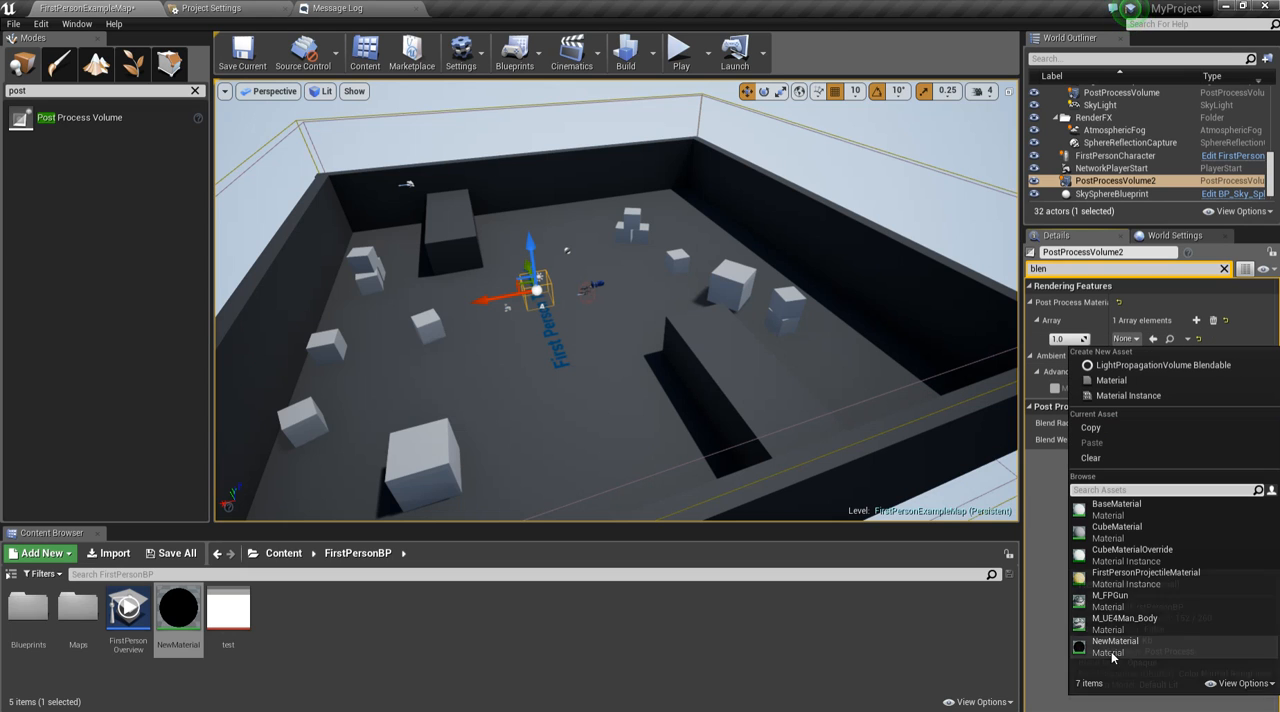
pyautogui.click(1112, 644)
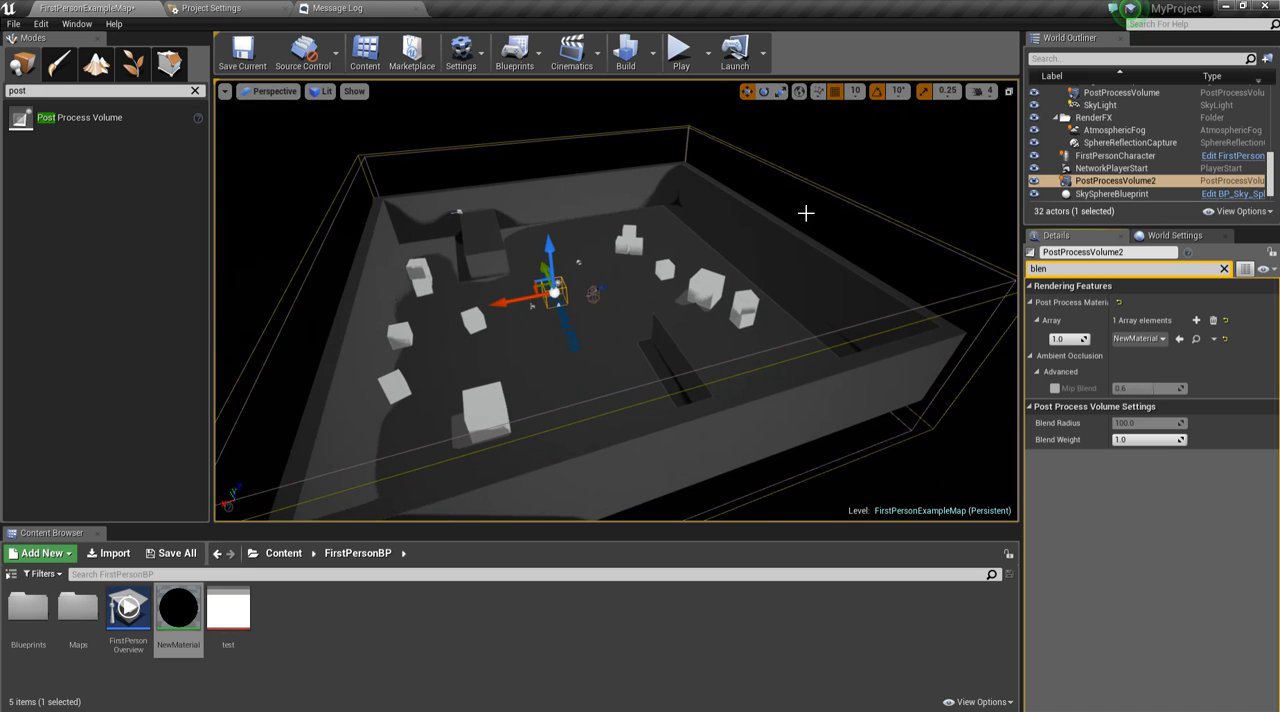
pyautogui.click(680, 52)
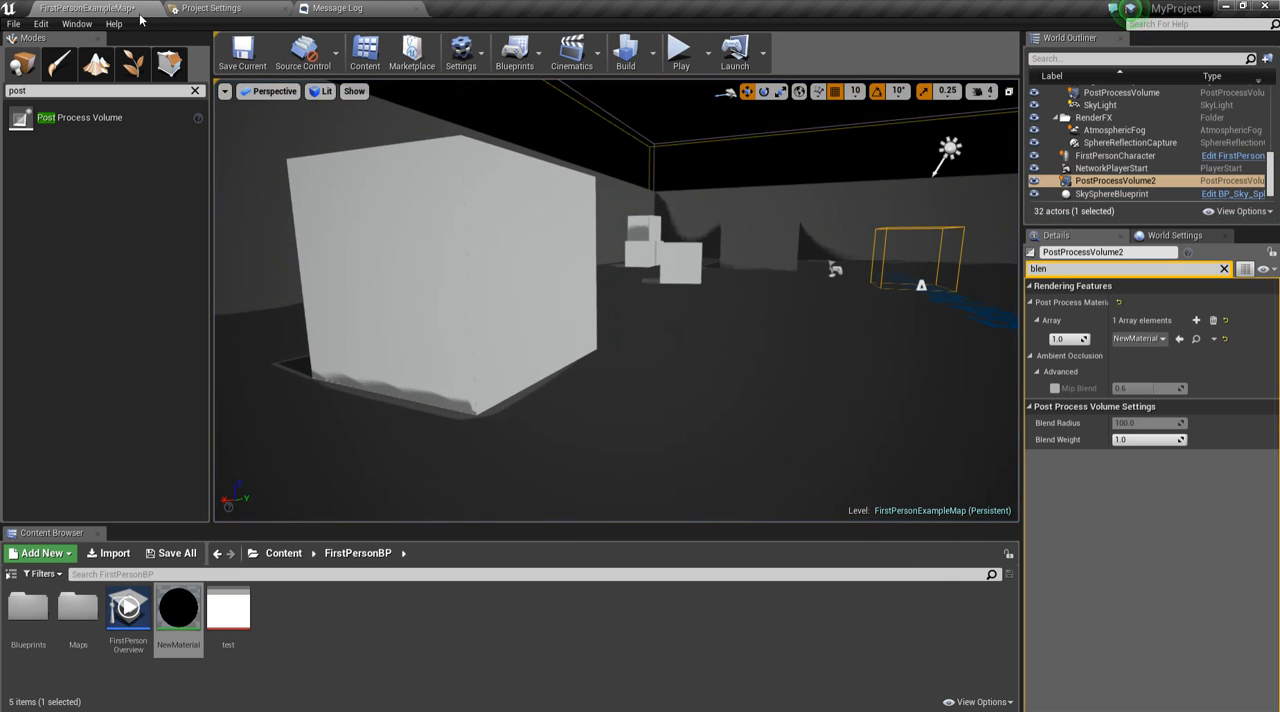
# - Set NewMaterial's Clamp max to 0.7, then play the level to preview the greyscale shading
pyautogui.doubleClick(178, 624)
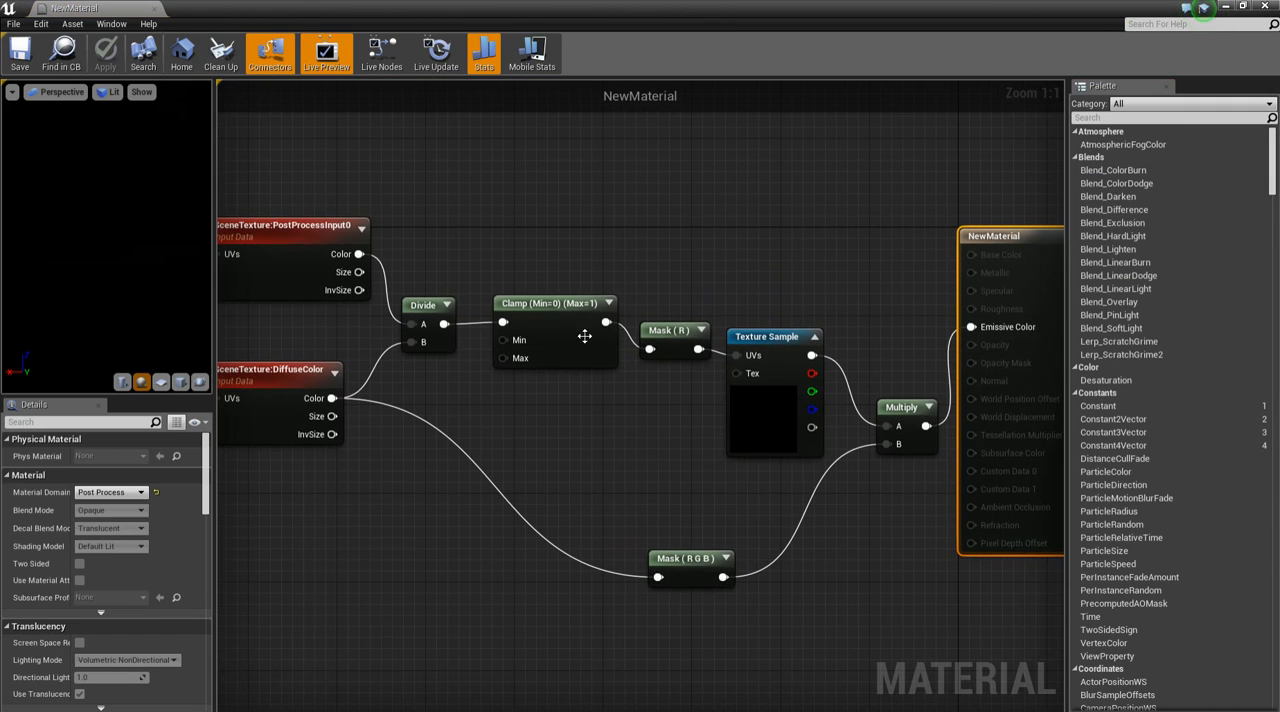
pyautogui.click(556, 304)
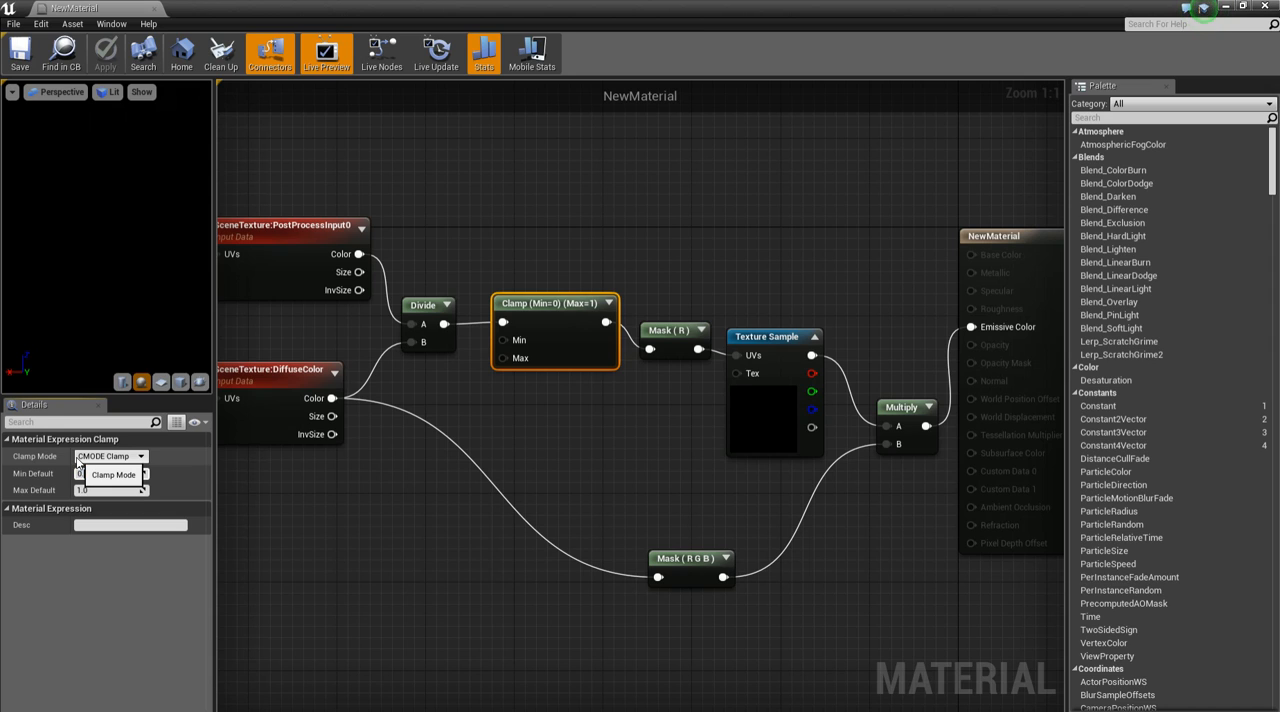
pyautogui.write('0.7')
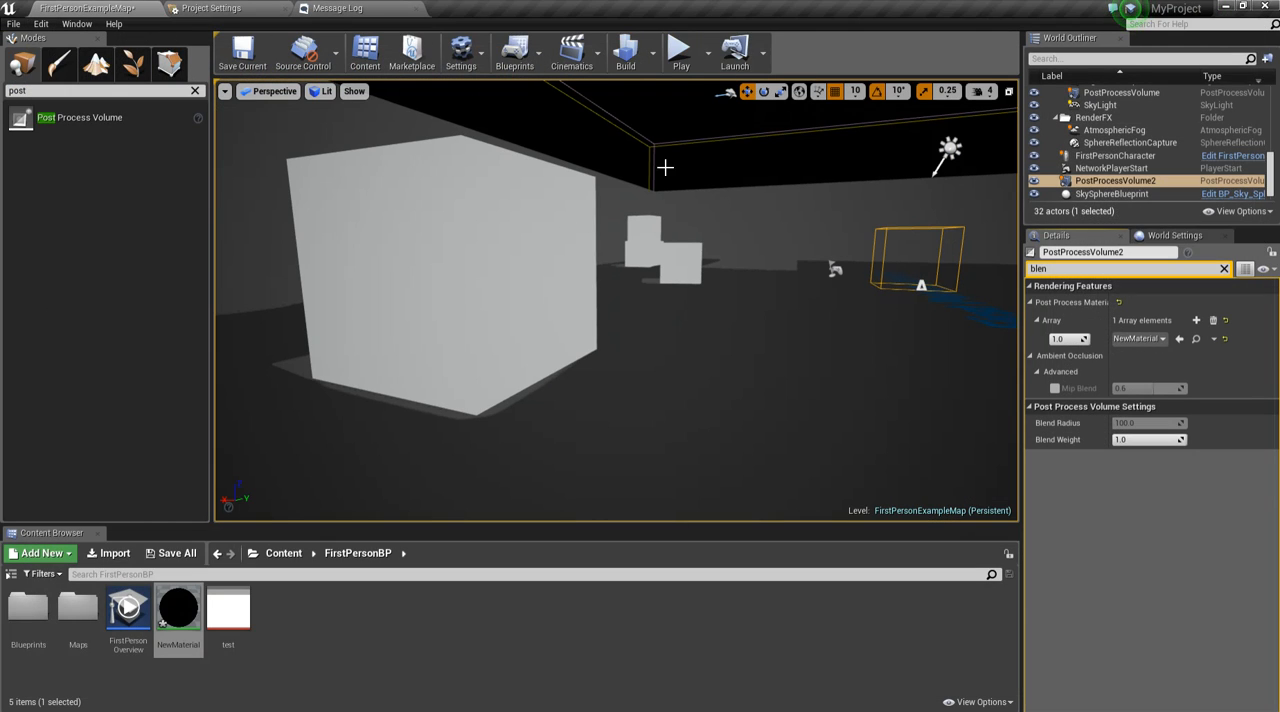
pyautogui.click(676, 50)
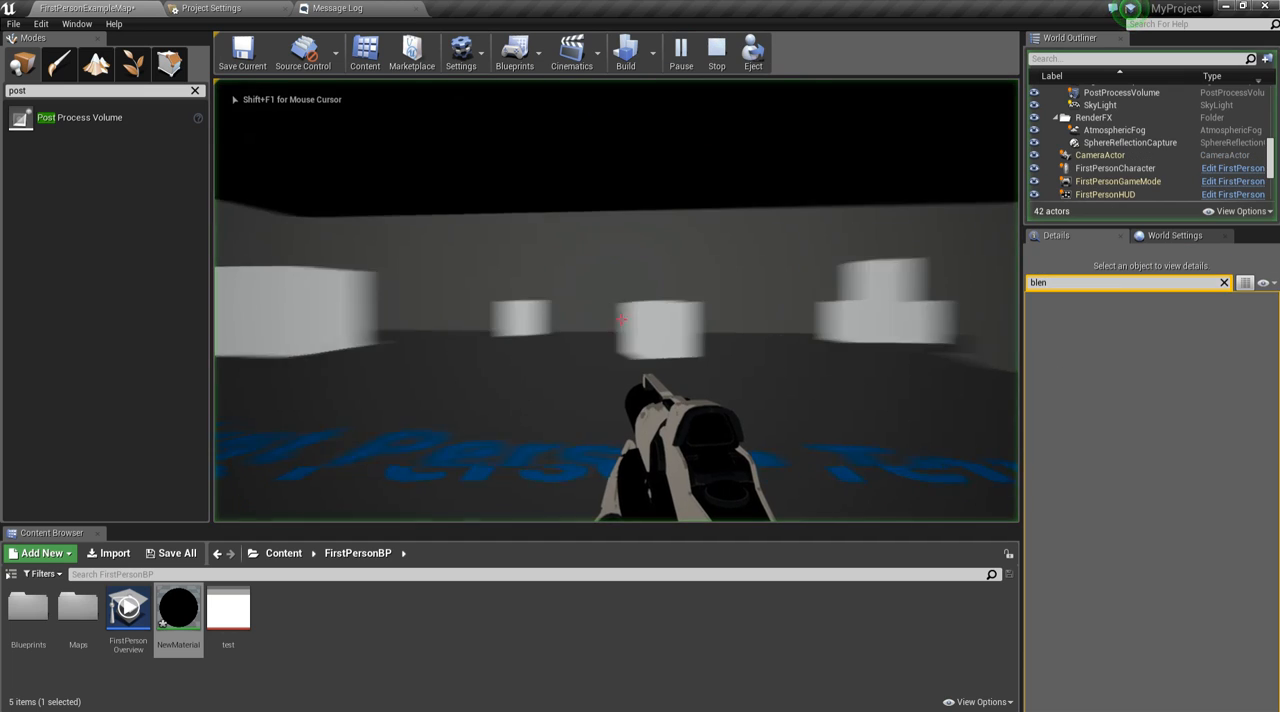